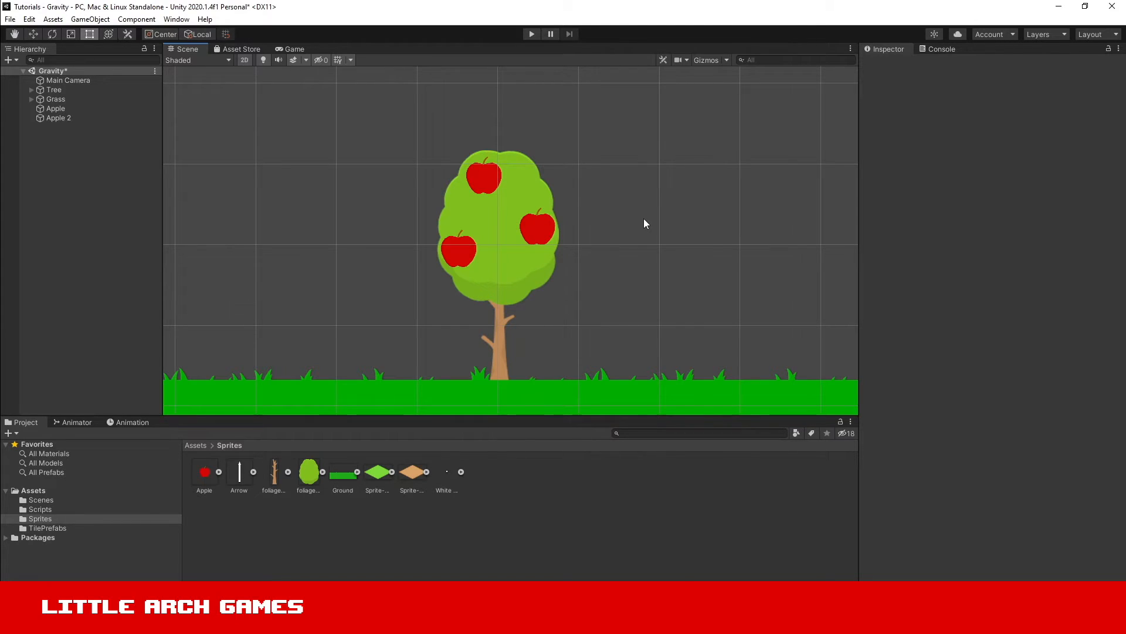
{"action": "mouse_move", "coordinate": [706, 225]}
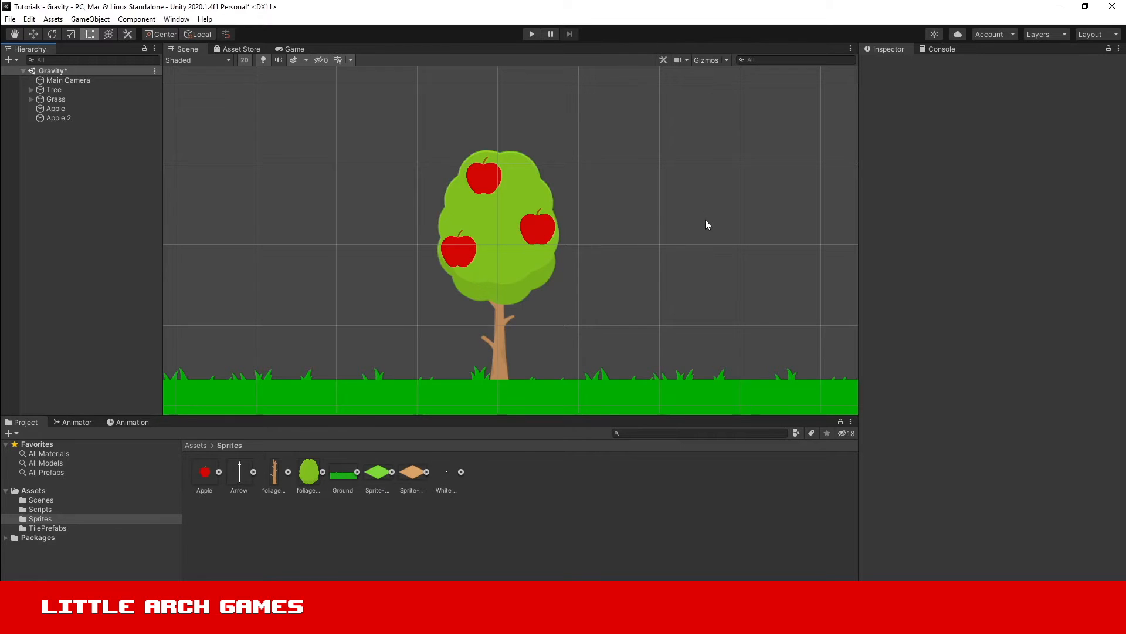
{"action": "mouse_move", "coordinate": [171, 114]}
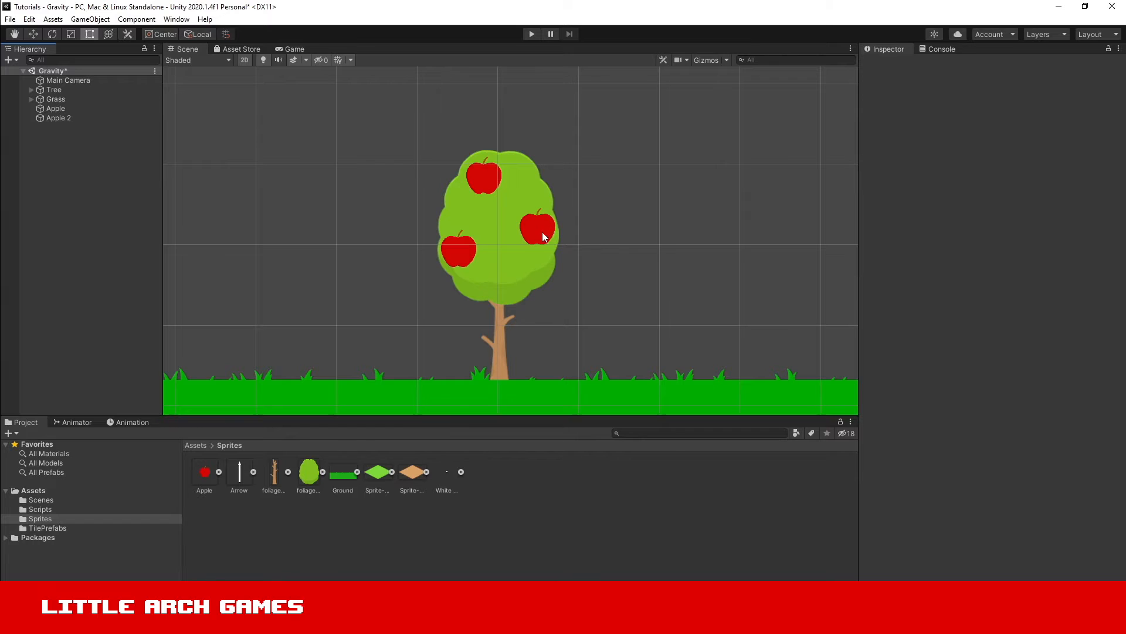
Give Apple a Rigidbody 2D and test-run the scene to watch it fall
{"action": "left_click", "coordinate": [538, 229]}
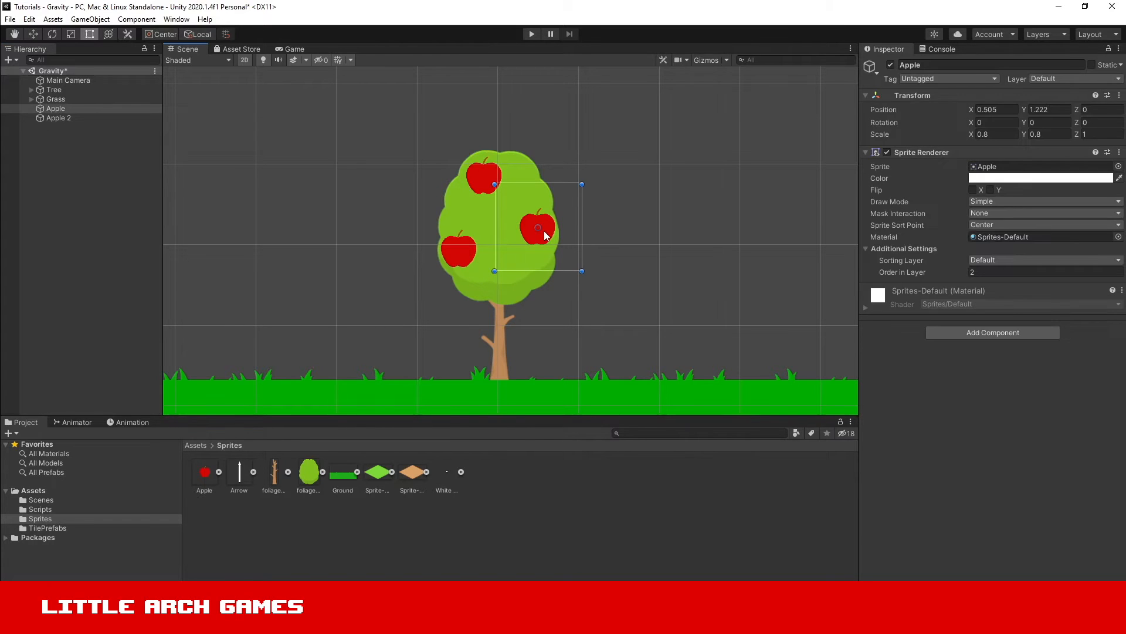
{"action": "mouse_move", "coordinate": [934, 178]}
{"action": "type", "text": "rigid"}
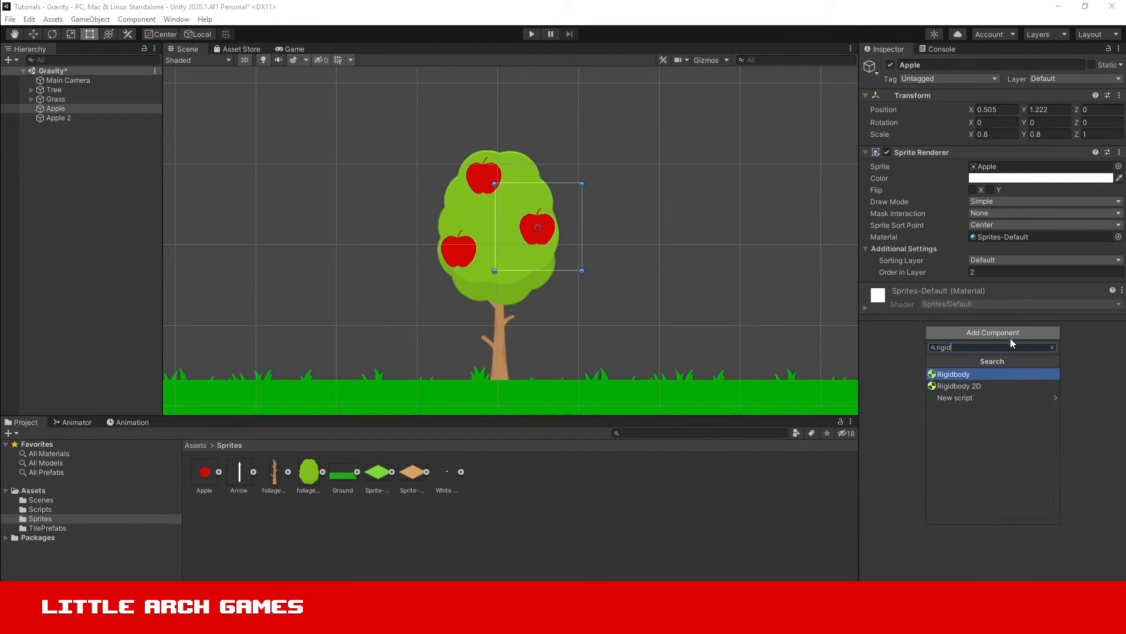
{"action": "mouse_move", "coordinate": [984, 380]}
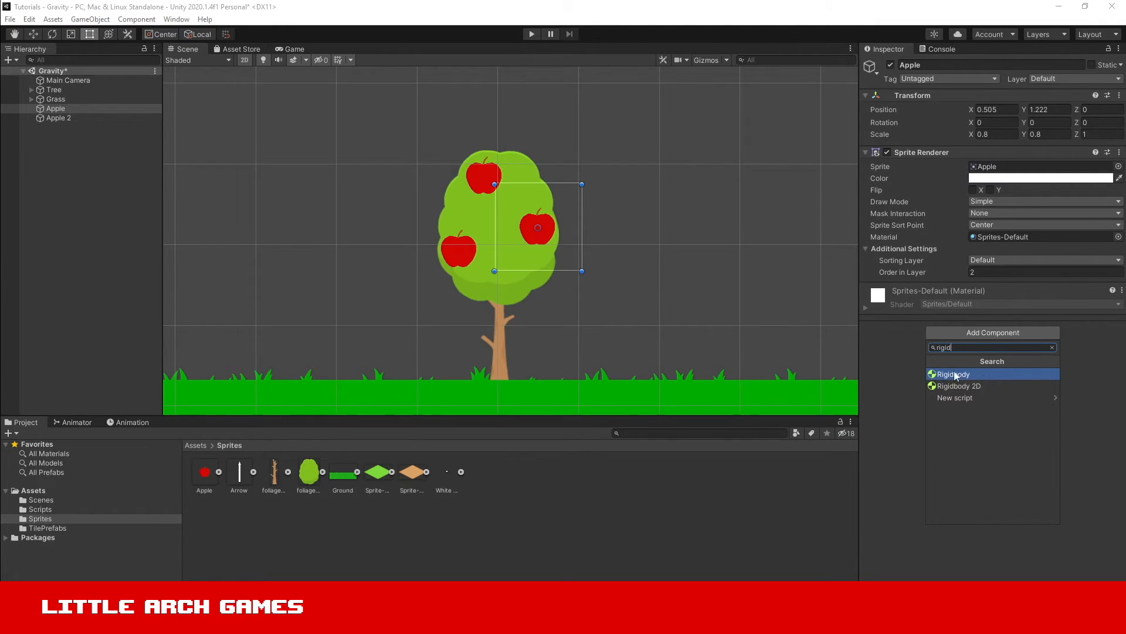
{"action": "mouse_move", "coordinate": [744, 128]}
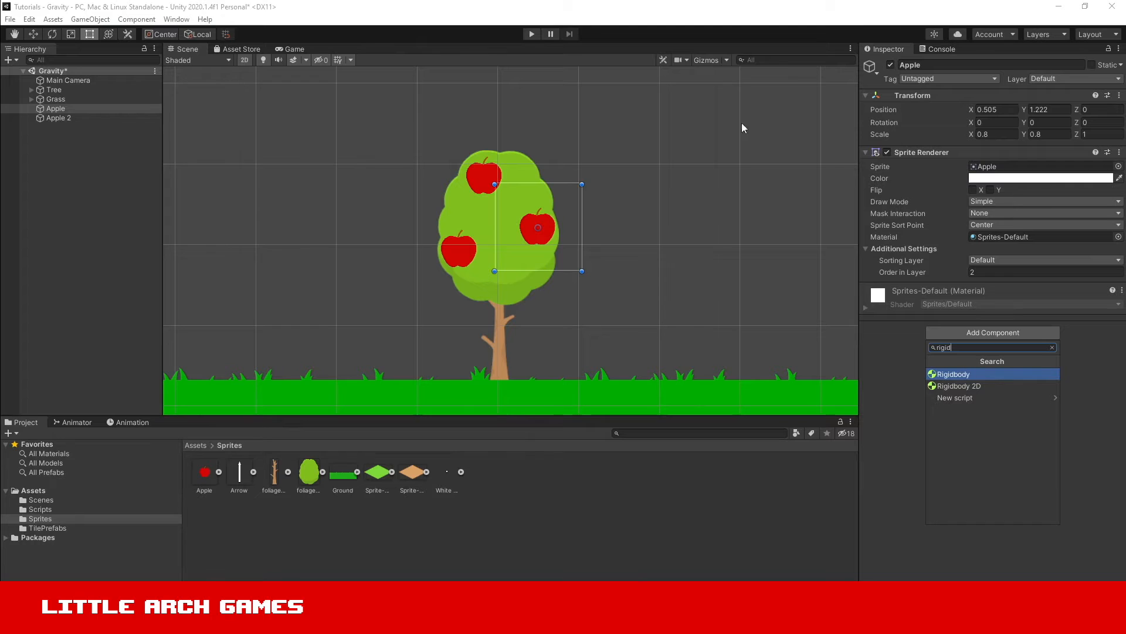
{"action": "left_click", "coordinate": [961, 386]}
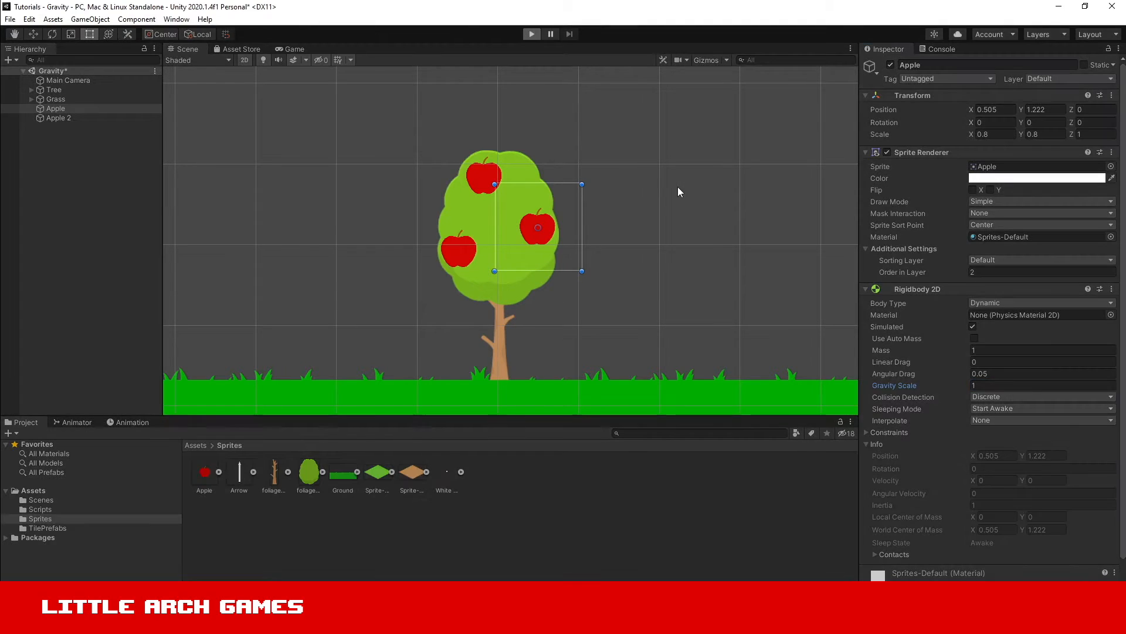
{"action": "left_click", "coordinate": [530, 34]}
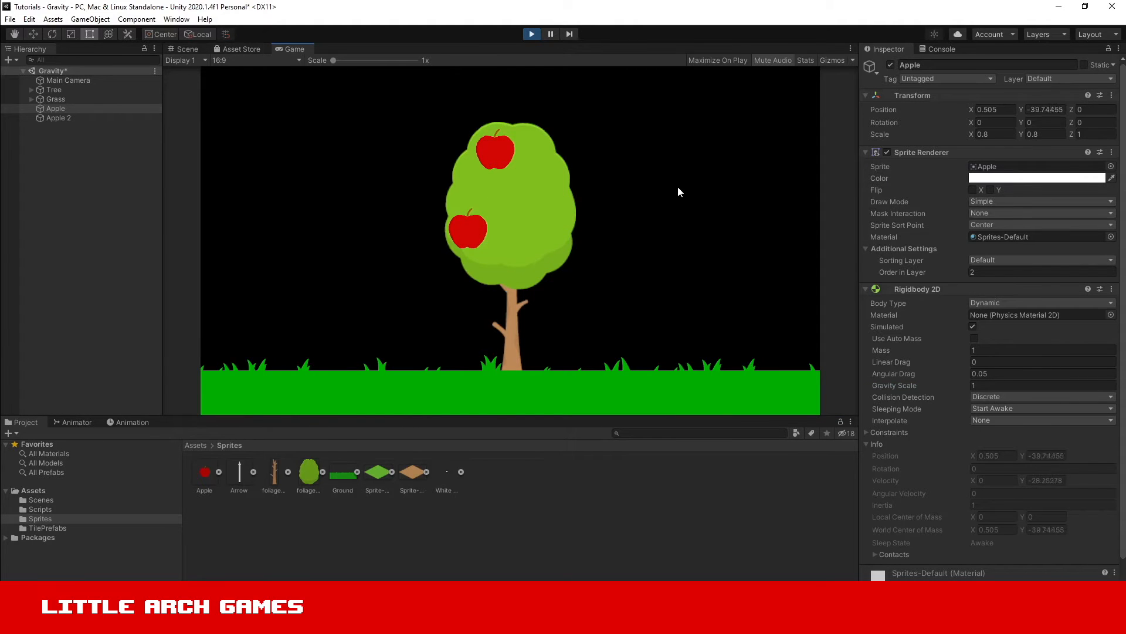
{"action": "left_click", "coordinate": [188, 50]}
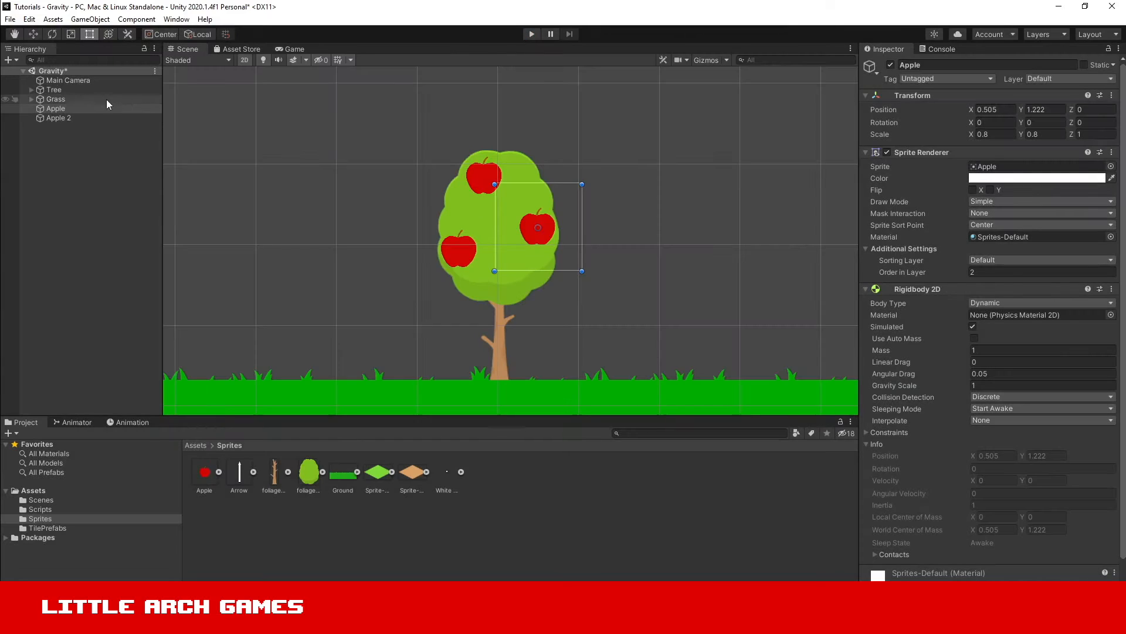
Give Apple 2 a Rigidbody 2D as well and stop the test run
{"action": "left_click", "coordinate": [58, 117]}
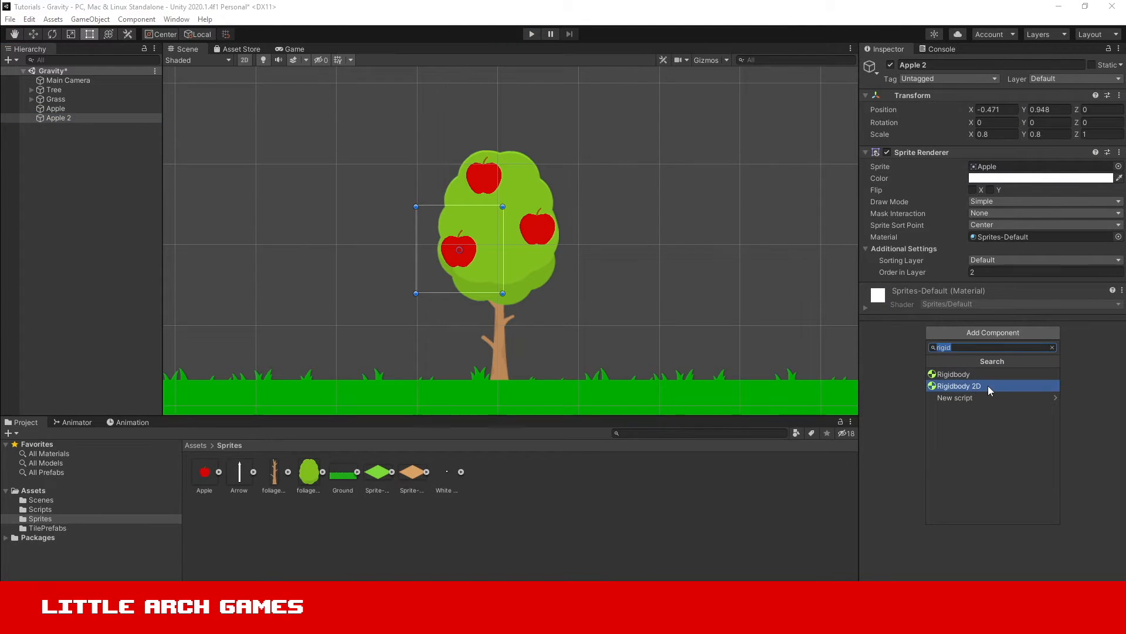
{"action": "left_click", "coordinate": [958, 386]}
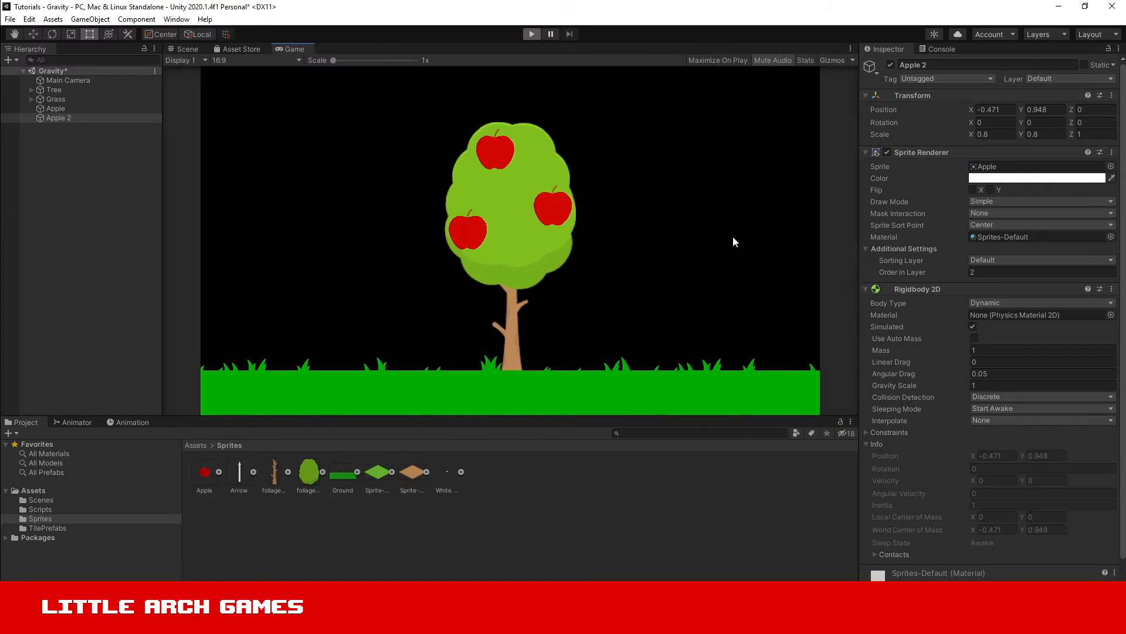
{"action": "left_click", "coordinate": [185, 49]}
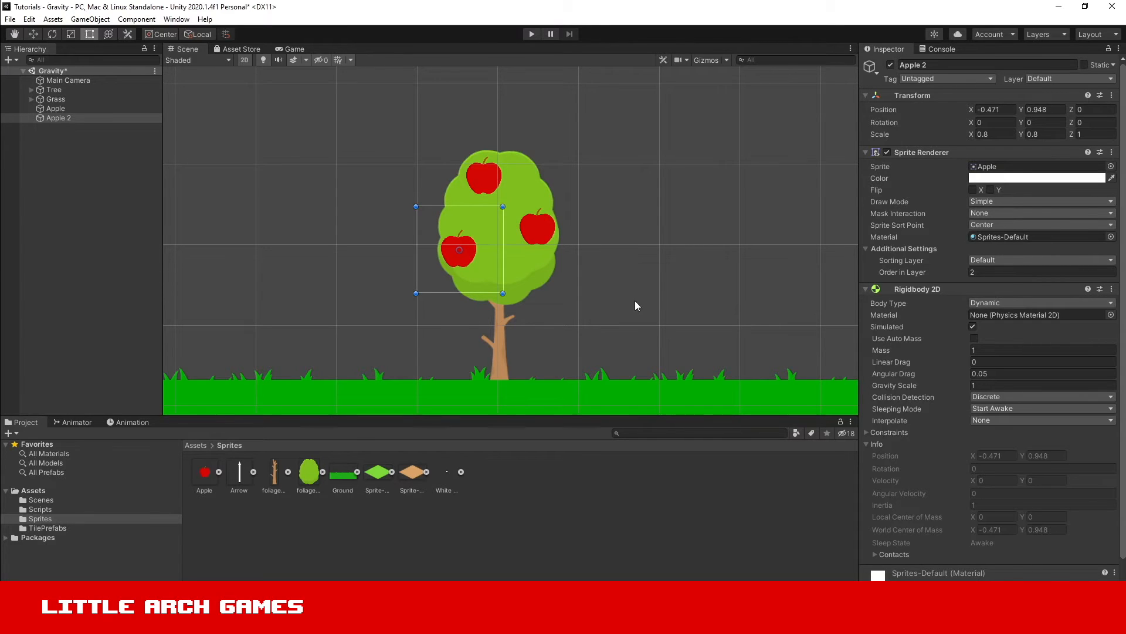
{"action": "mouse_move", "coordinate": [645, 298]}
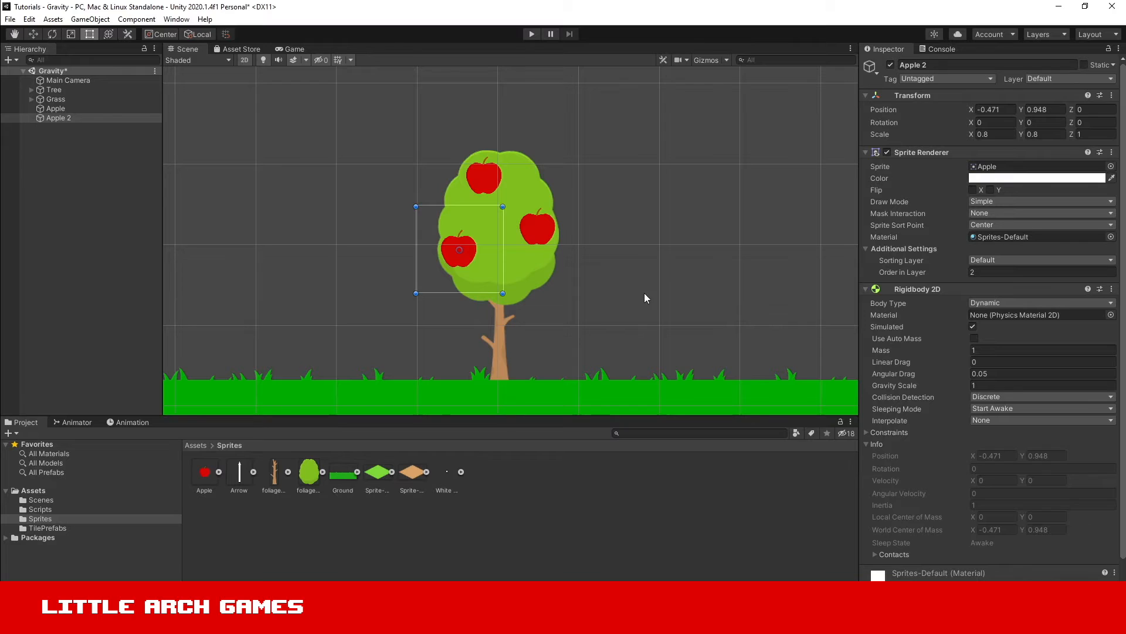
{"action": "mouse_move", "coordinate": [916, 385]}
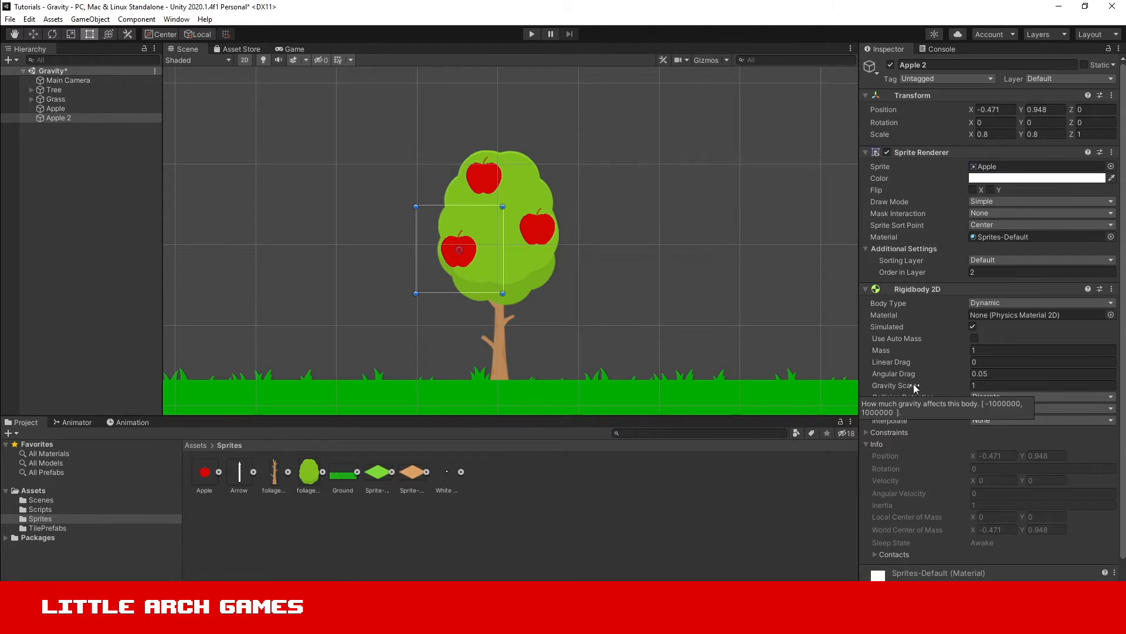
Lower Apple 2's Gravity Scale to 0.25, then select Apple to slow it too
{"action": "left_click", "coordinate": [1042, 385]}
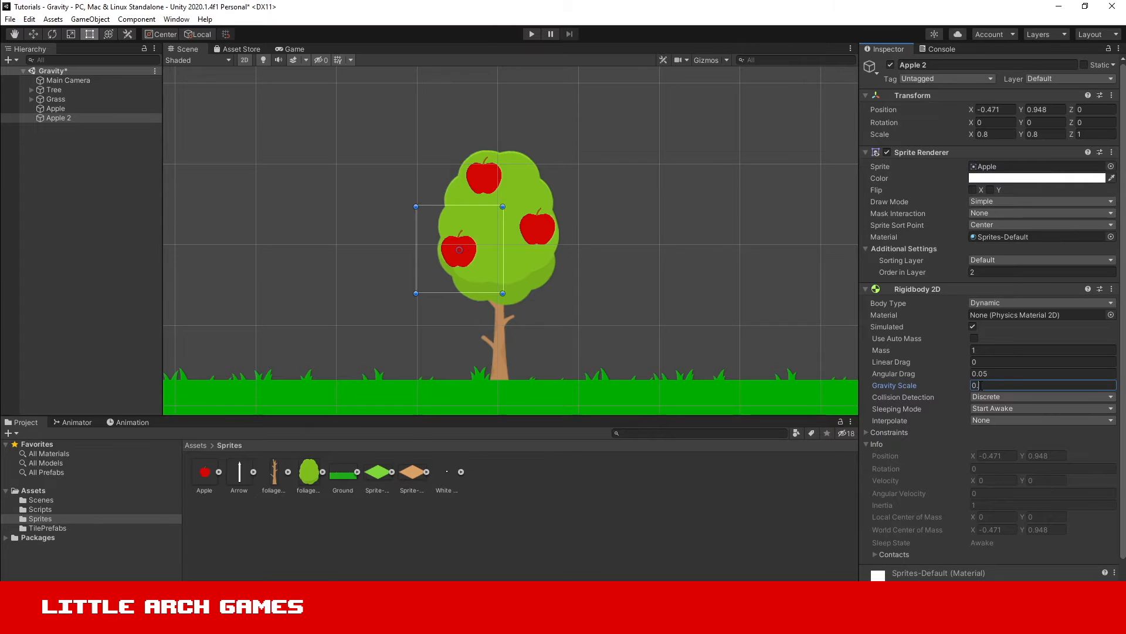
{"action": "type", "text": "0.25"}
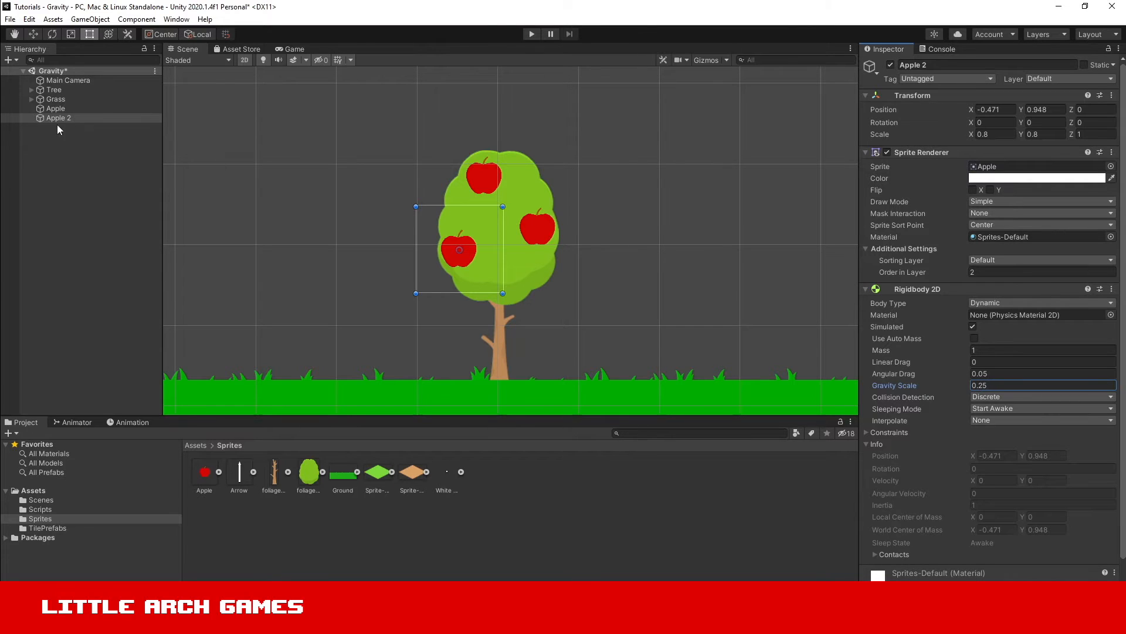
{"action": "left_click", "coordinate": [55, 108]}
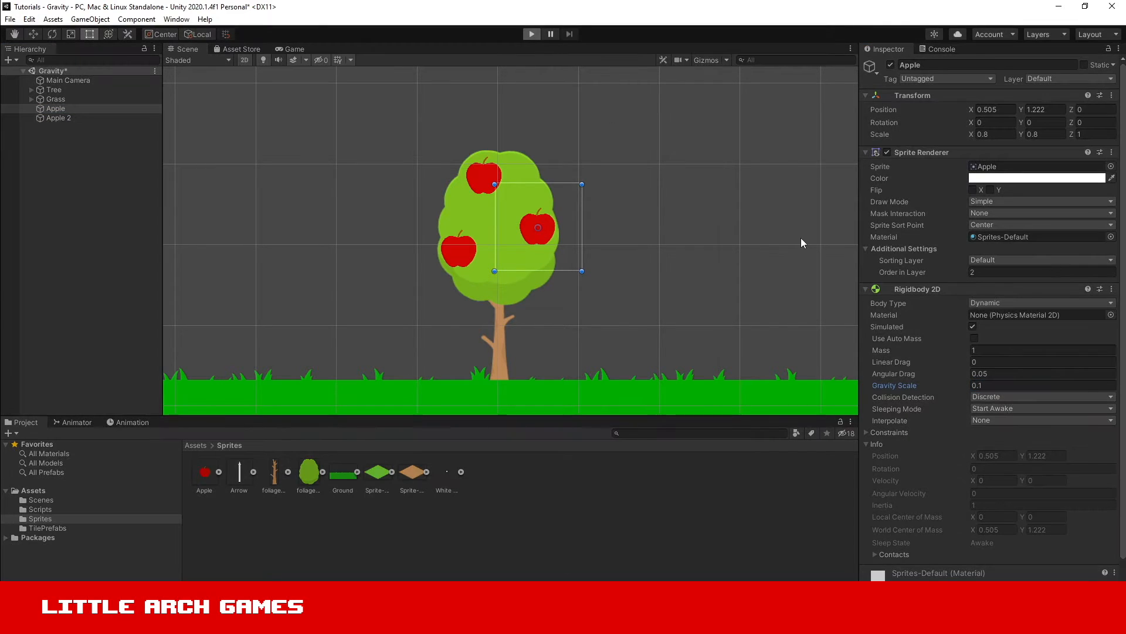
{"action": "left_click", "coordinate": [530, 34]}
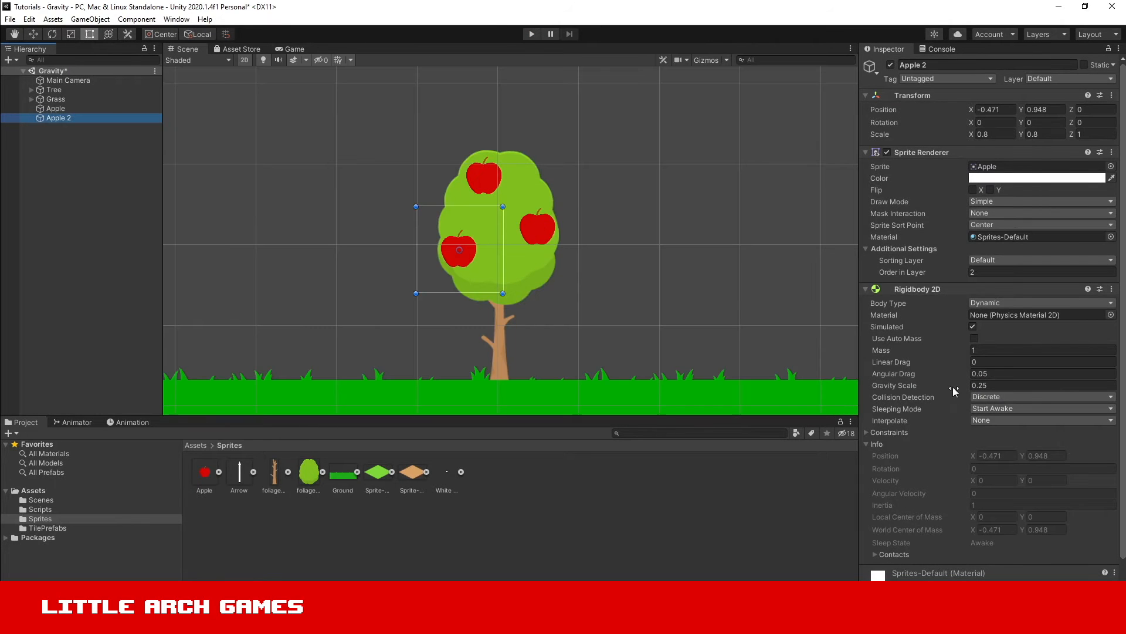
{"action": "mouse_move", "coordinate": [633, 273]}
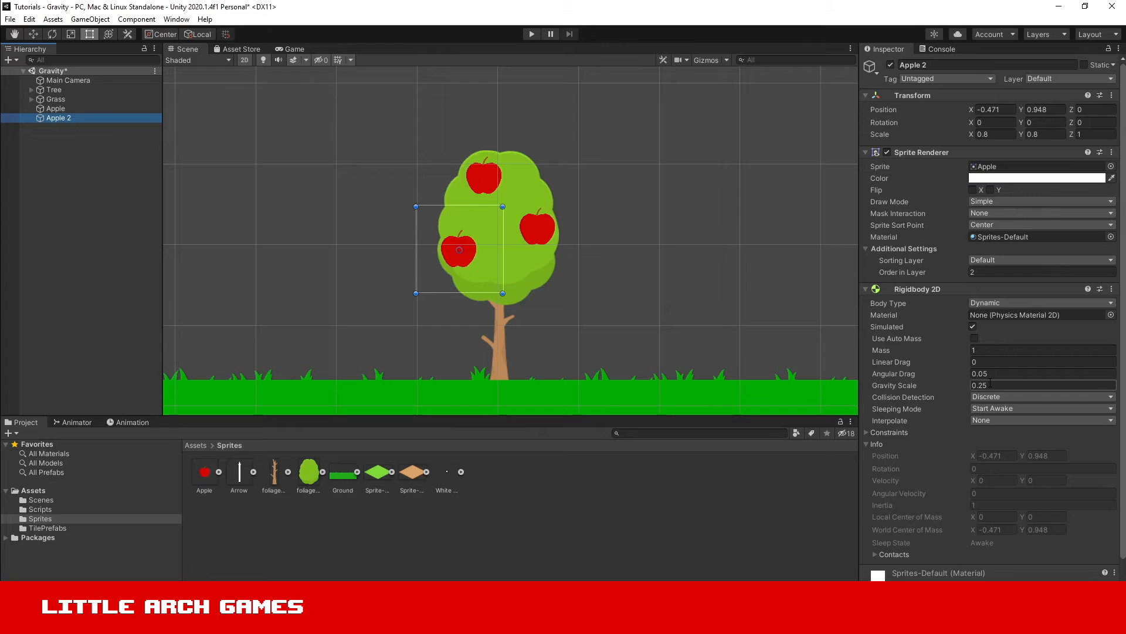
{"action": "mouse_move", "coordinate": [958, 393]}
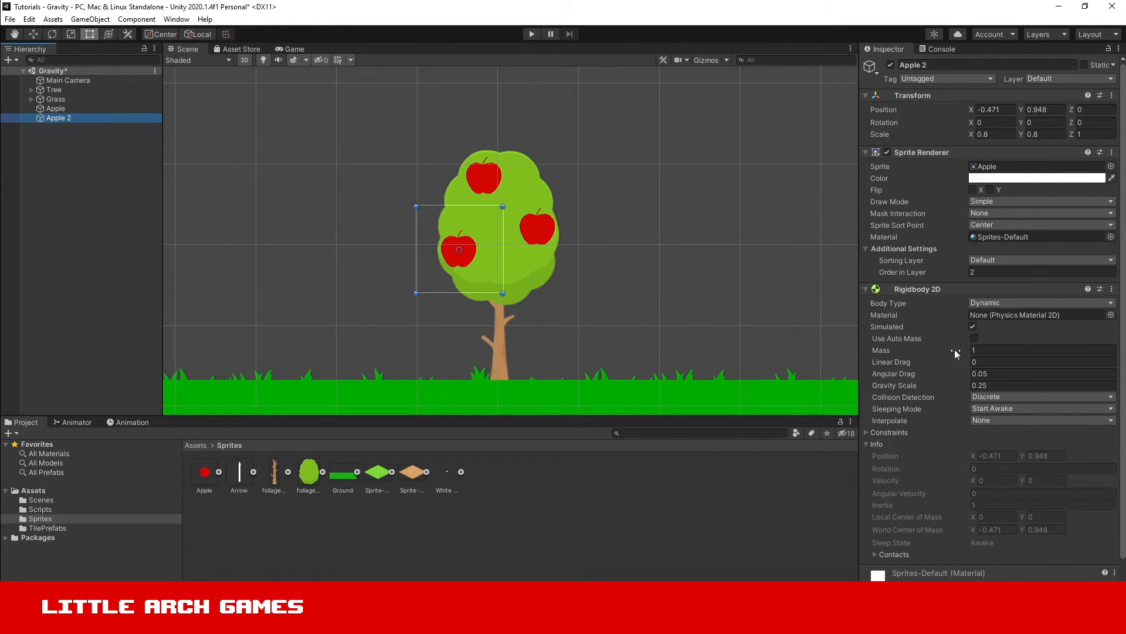
{"action": "mouse_move", "coordinate": [934, 350]}
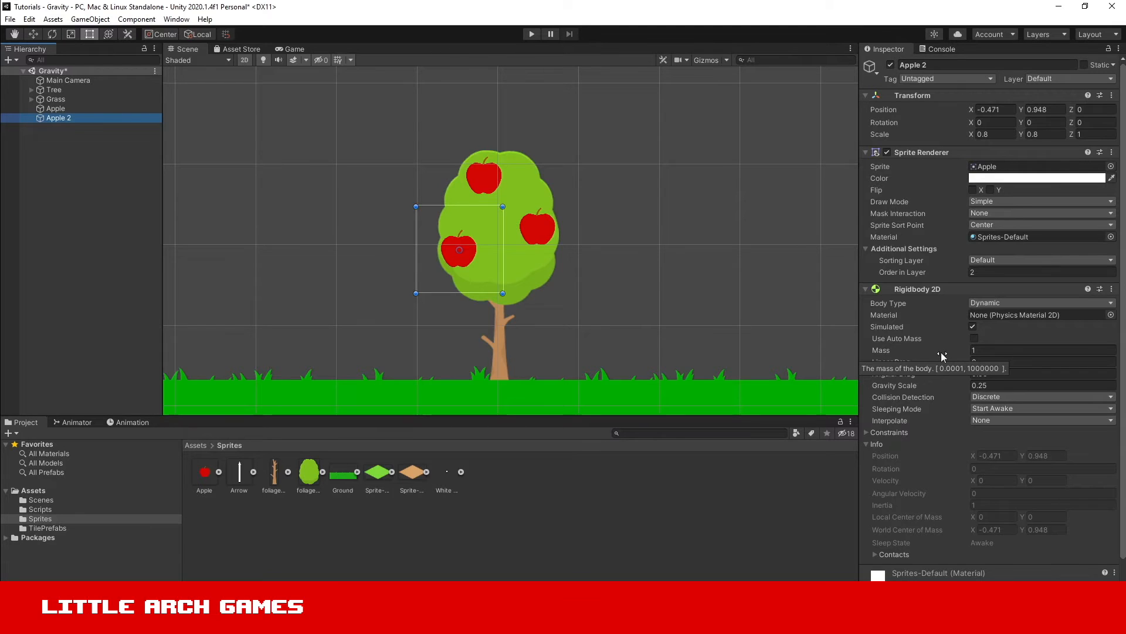
{"action": "mouse_move", "coordinate": [929, 356]}
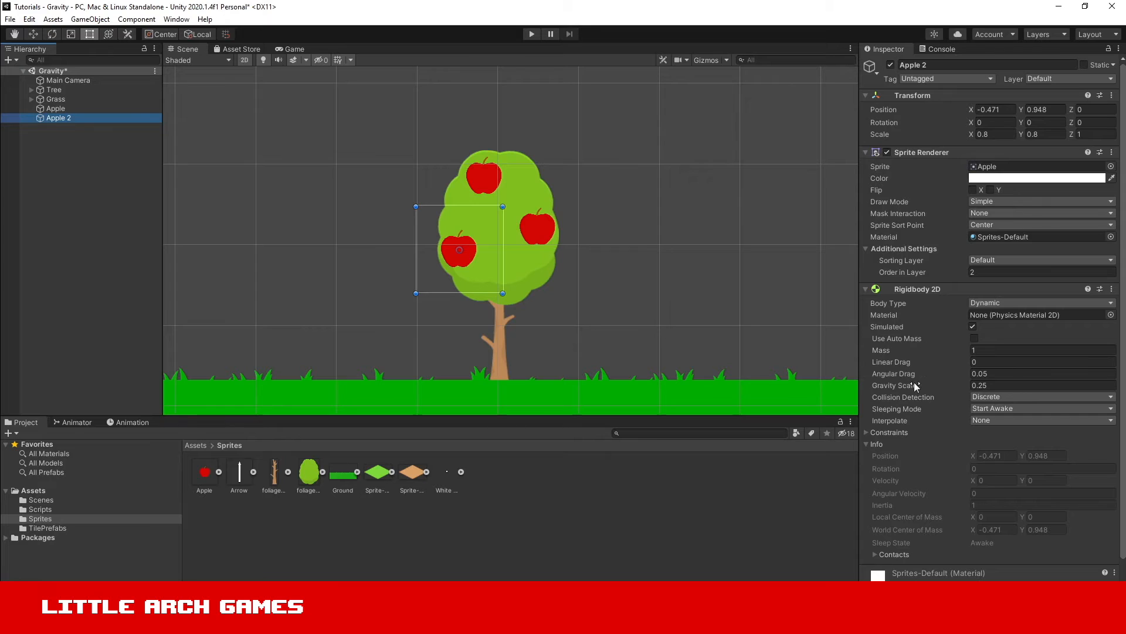
{"action": "mouse_move", "coordinate": [927, 445]}
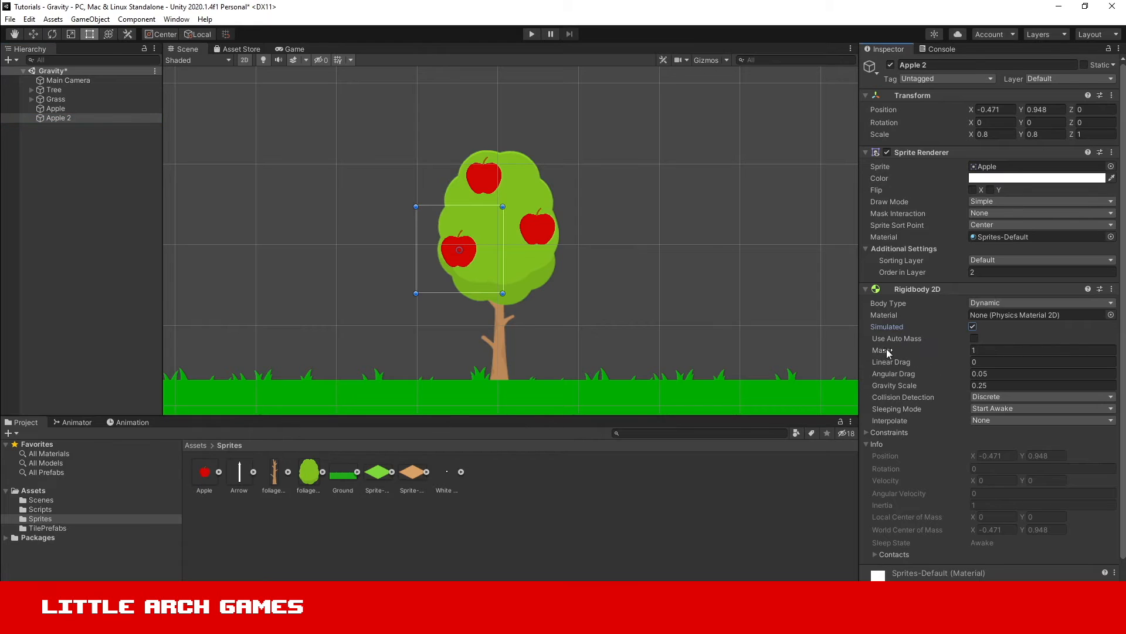
{"action": "mouse_move", "coordinate": [895, 385]}
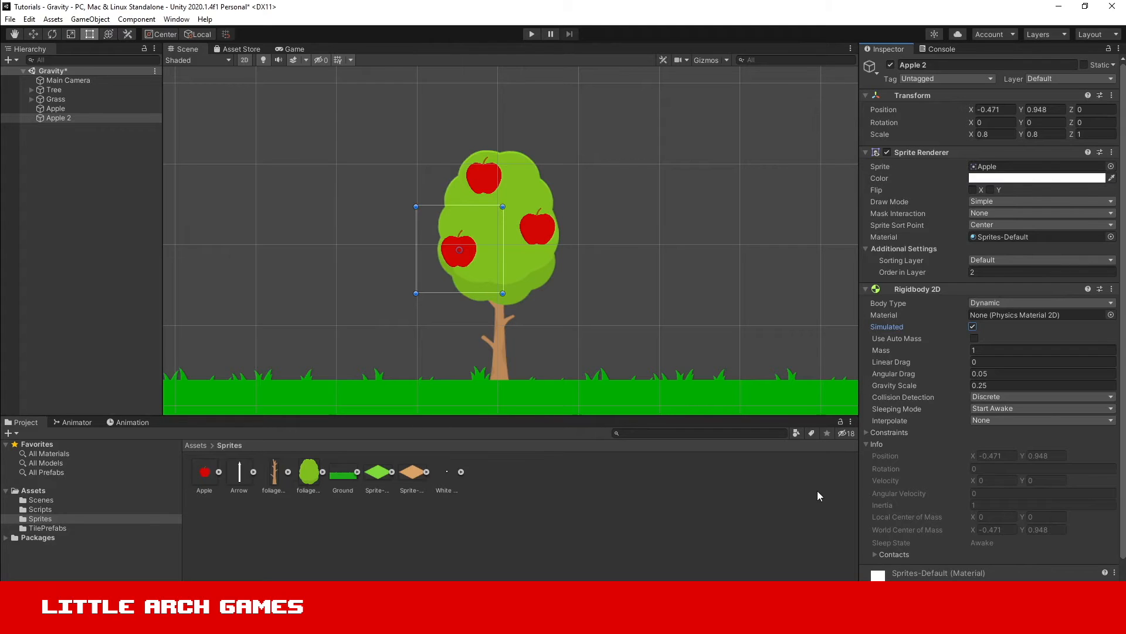
{"action": "mouse_move", "coordinate": [872, 458]}
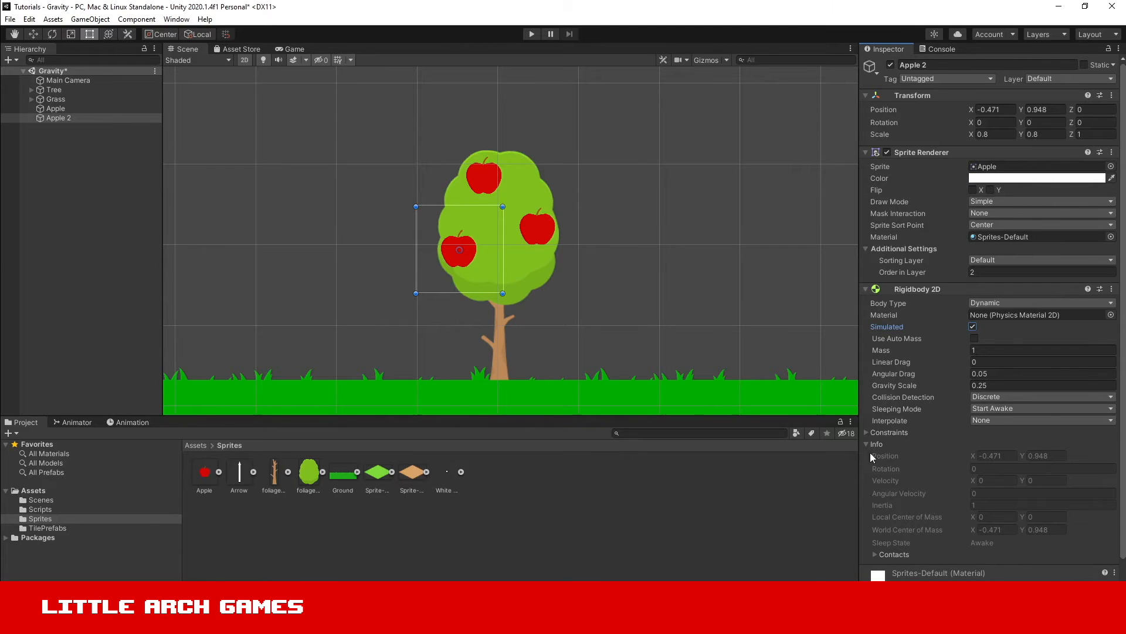
{"action": "mouse_move", "coordinate": [894, 385]}
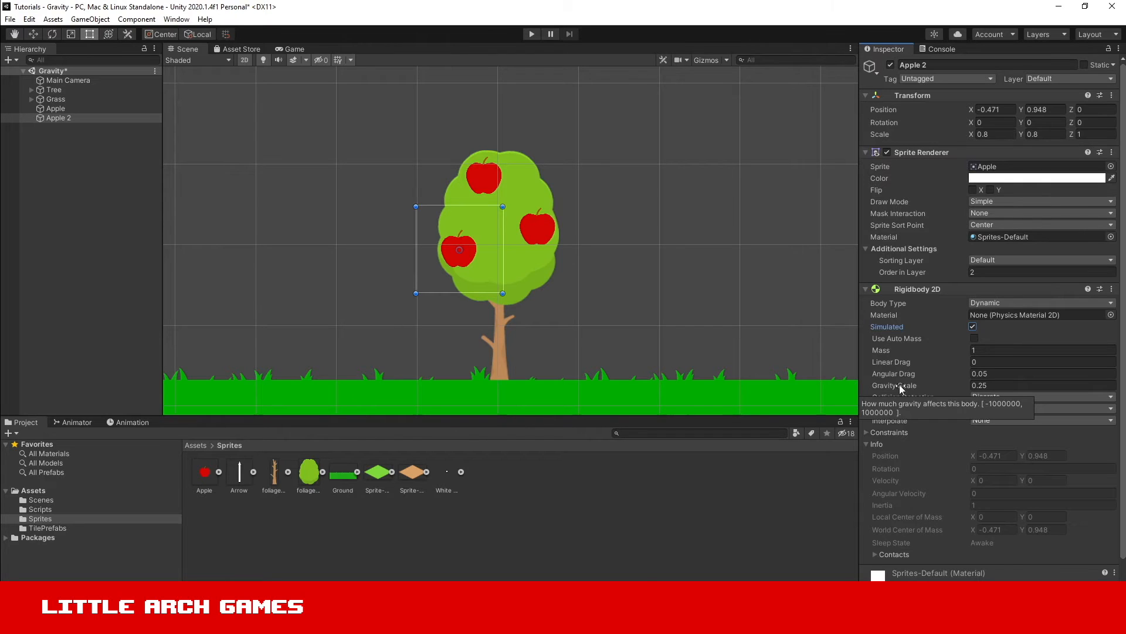
{"action": "mouse_move", "coordinate": [799, 304]}
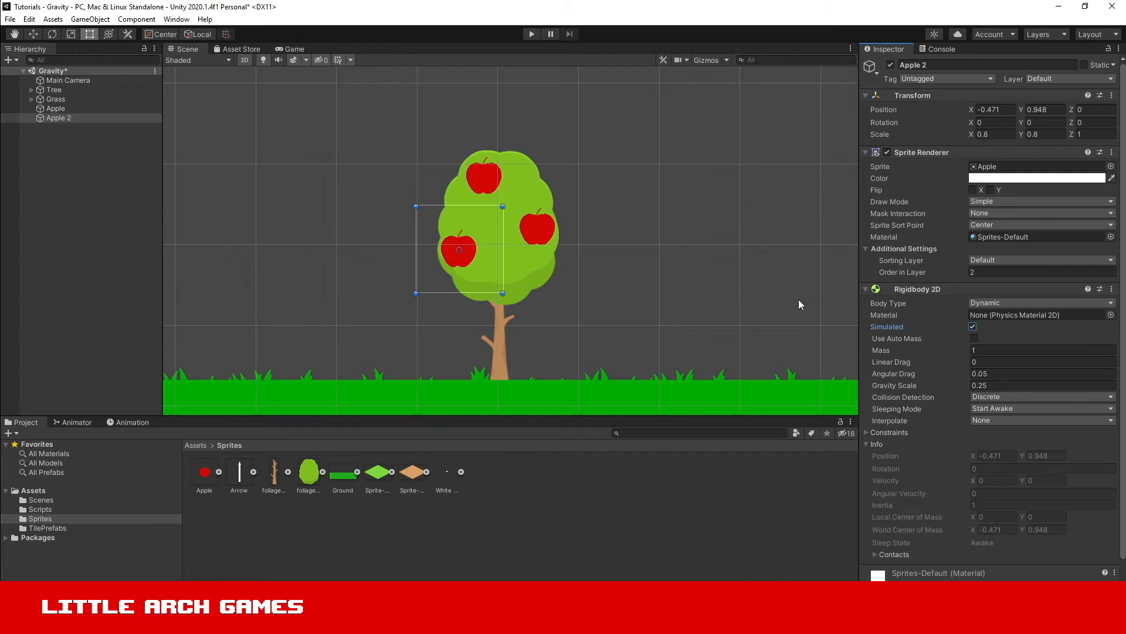
{"action": "mouse_move", "coordinate": [732, 281]}
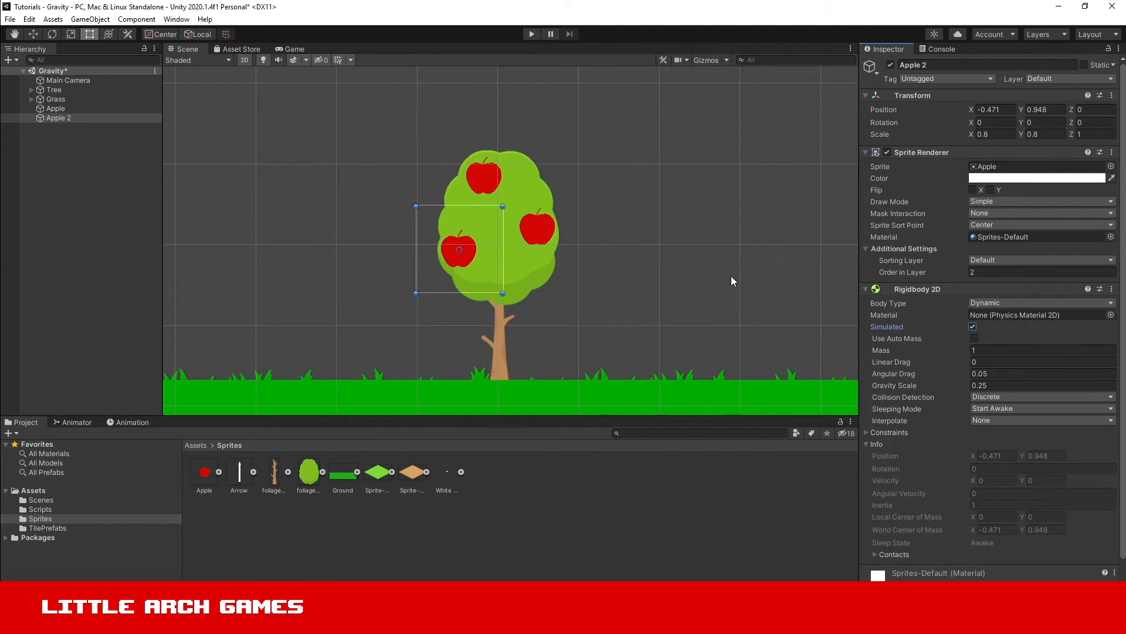
{"action": "mouse_move", "coordinate": [176, 19]}
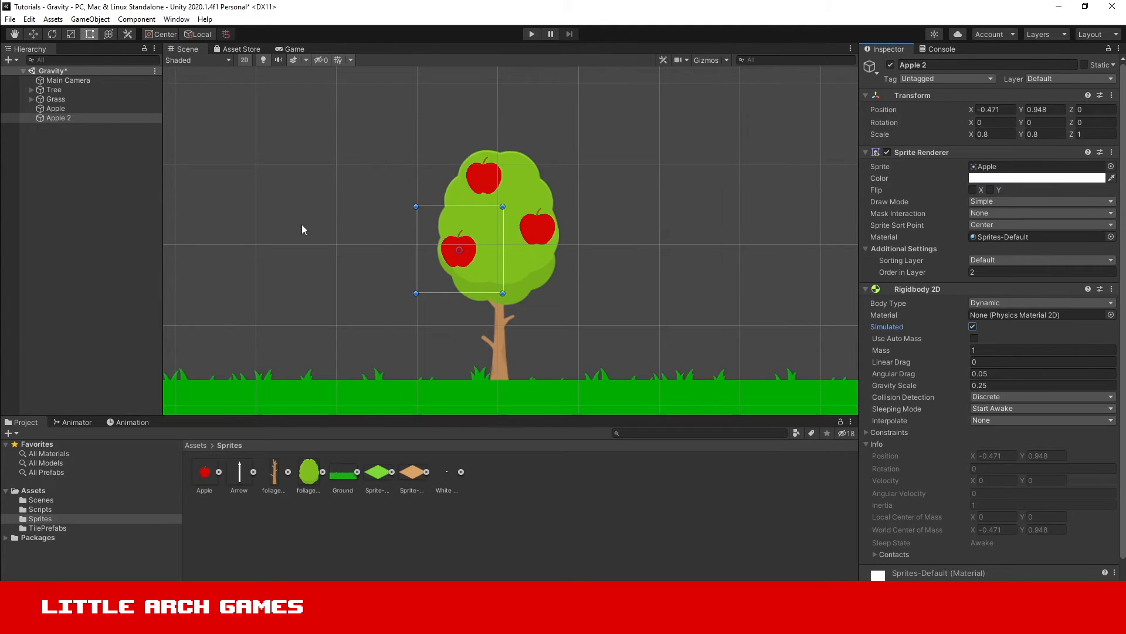
Set the project's global Physics 2D Gravity Y to 3 and close Project Settings
{"action": "left_click", "coordinate": [28, 19]}
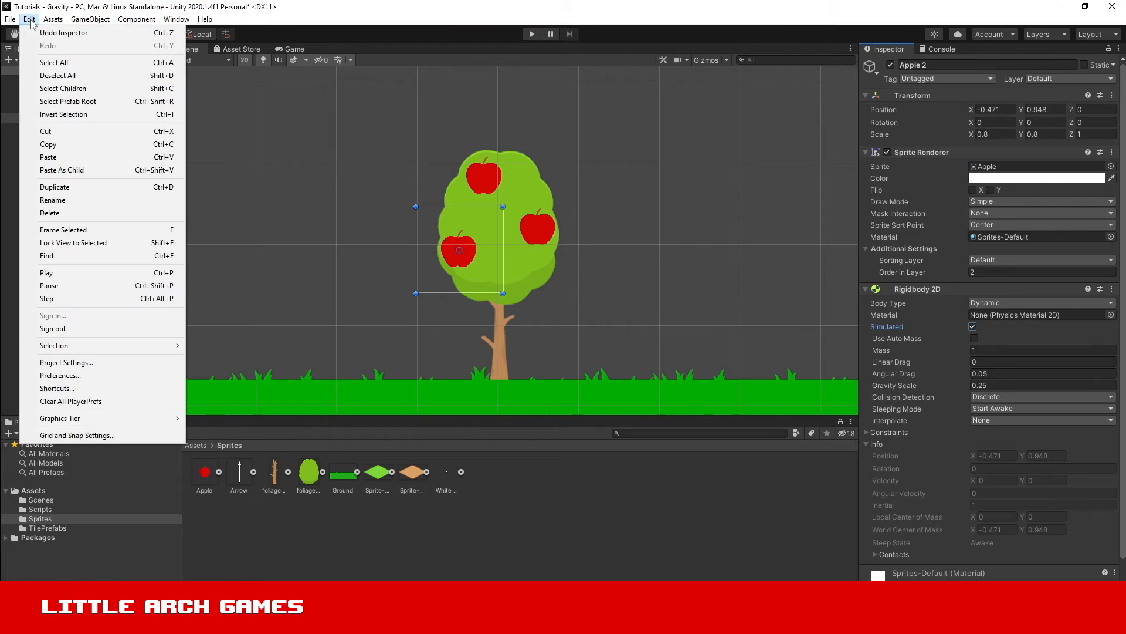
{"action": "left_click", "coordinate": [66, 363]}
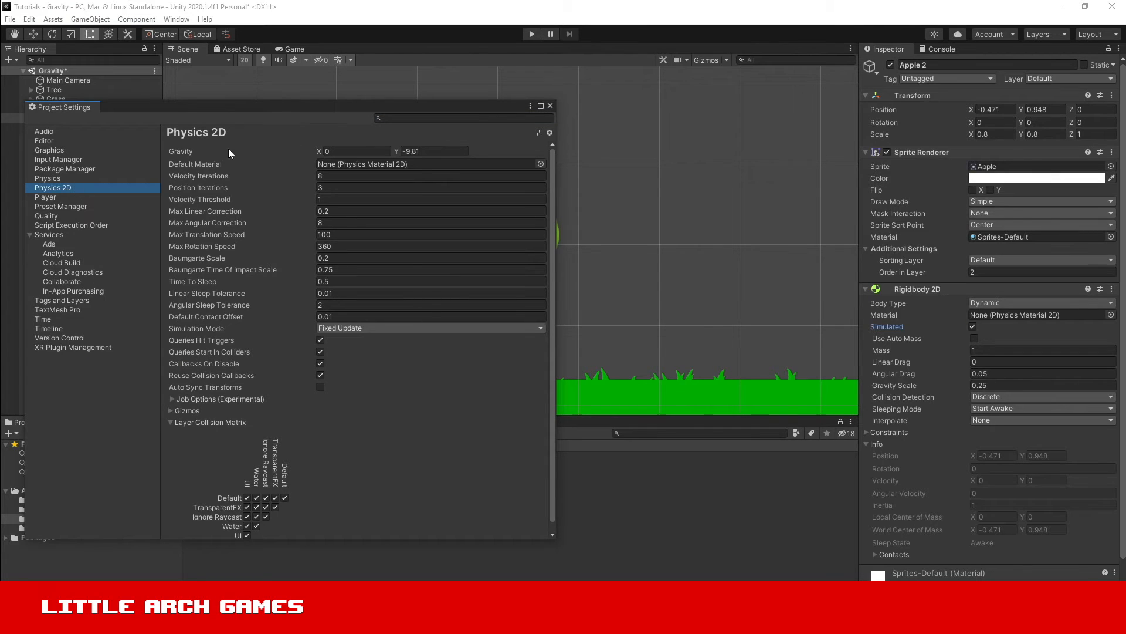
{"action": "mouse_move", "coordinate": [504, 160]}
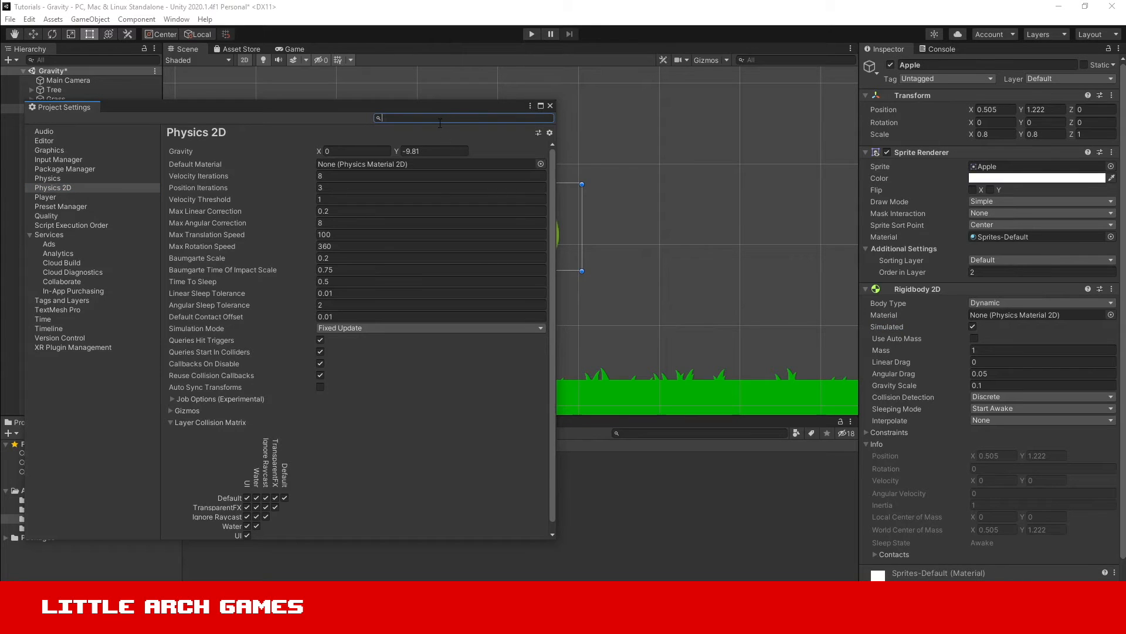
{"action": "mouse_move", "coordinate": [440, 133]}
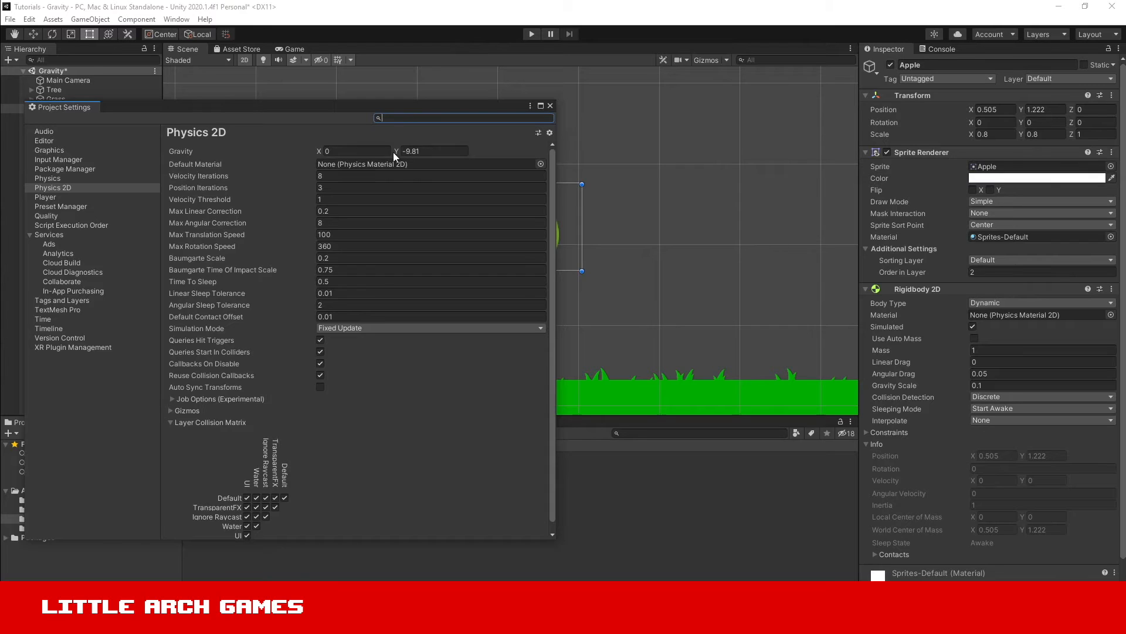
{"action": "left_click", "coordinate": [431, 151]}
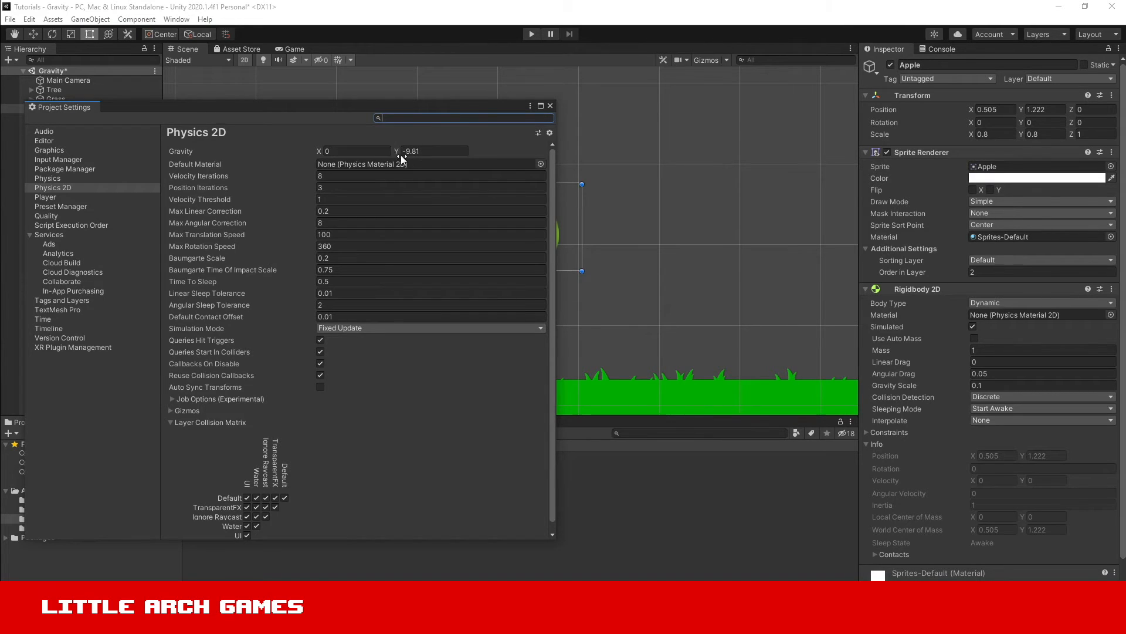
{"action": "mouse_move", "coordinate": [591, 481]}
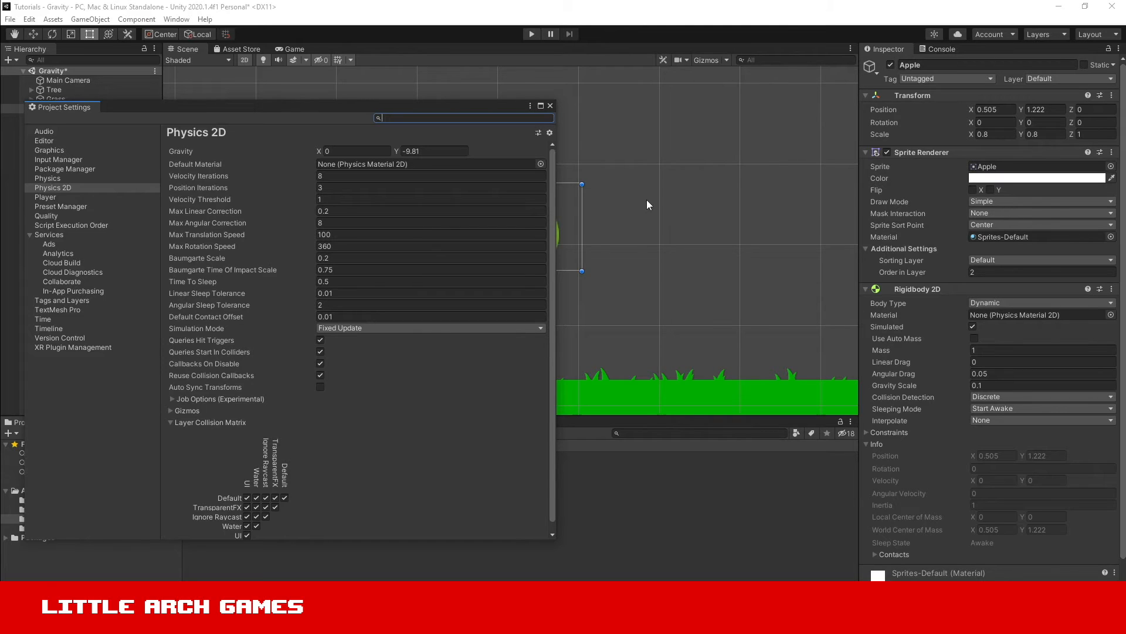
{"action": "mouse_move", "coordinate": [610, 362]}
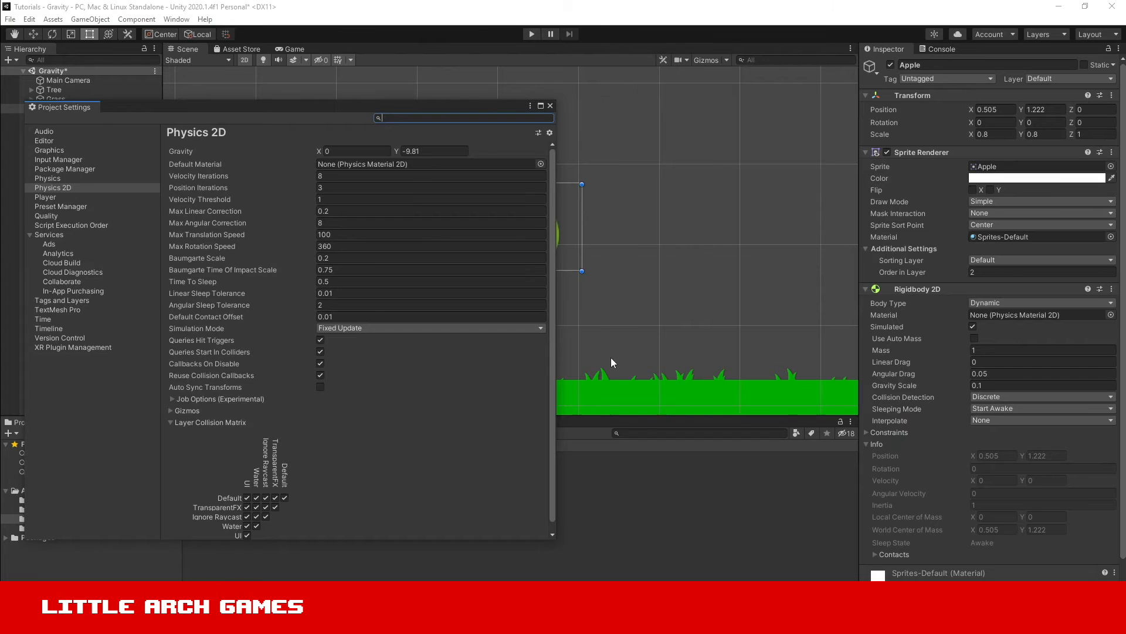
{"action": "mouse_move", "coordinate": [616, 149]}
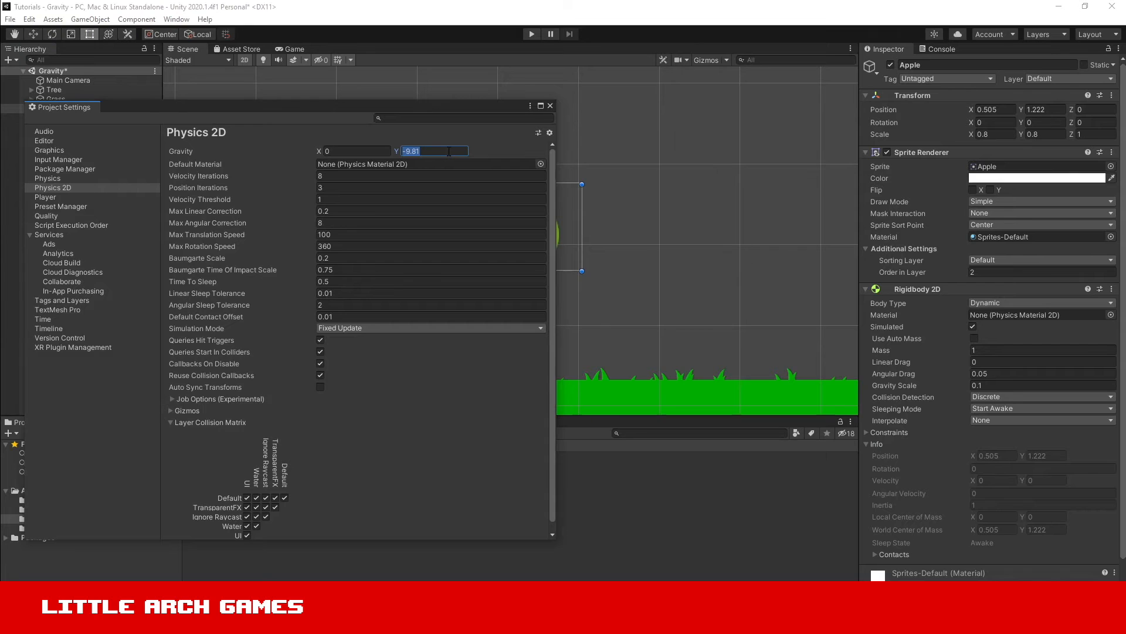
{"action": "type", "text": "3"}
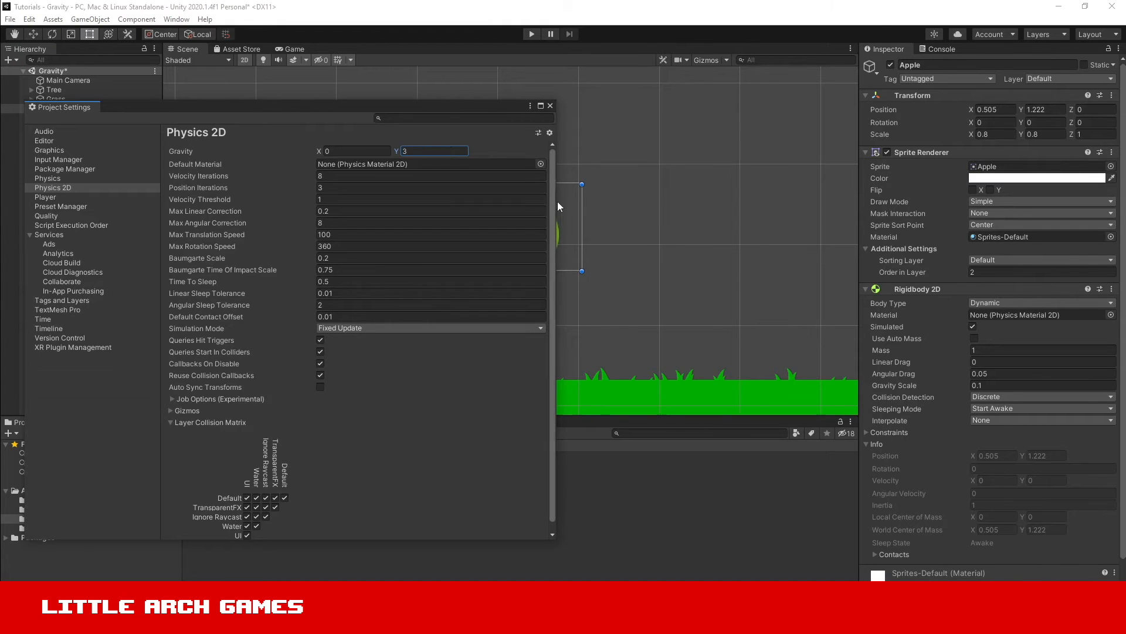
{"action": "left_click", "coordinate": [550, 106]}
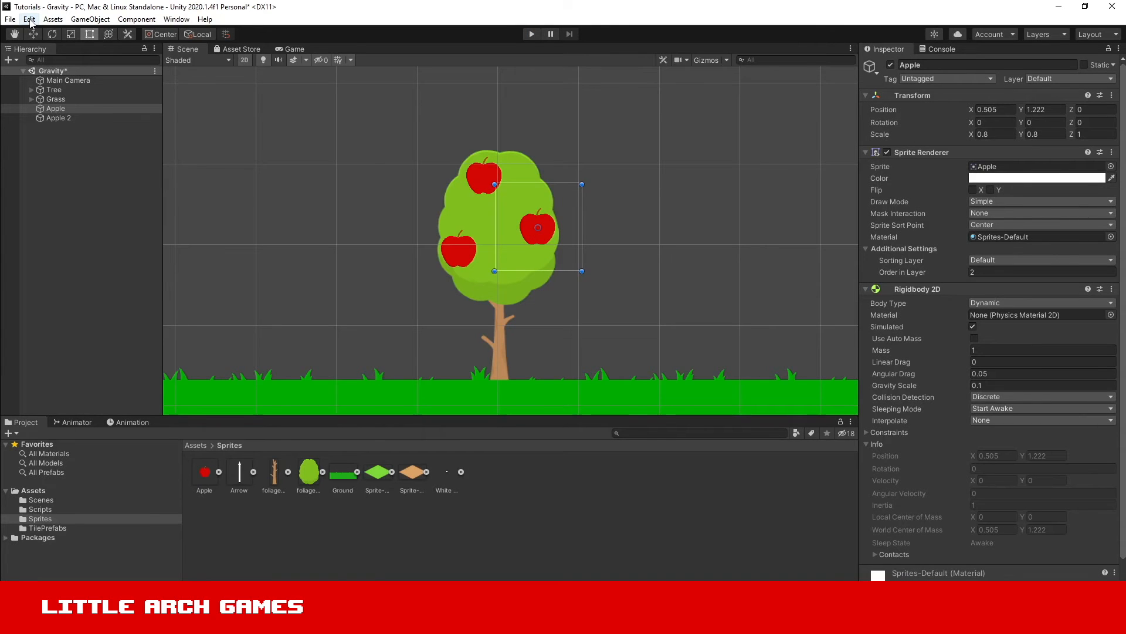
Set global 2D gravity to Y -10 and X 5, then run the scene to see the apple drift sideways
{"action": "left_click", "coordinate": [28, 19]}
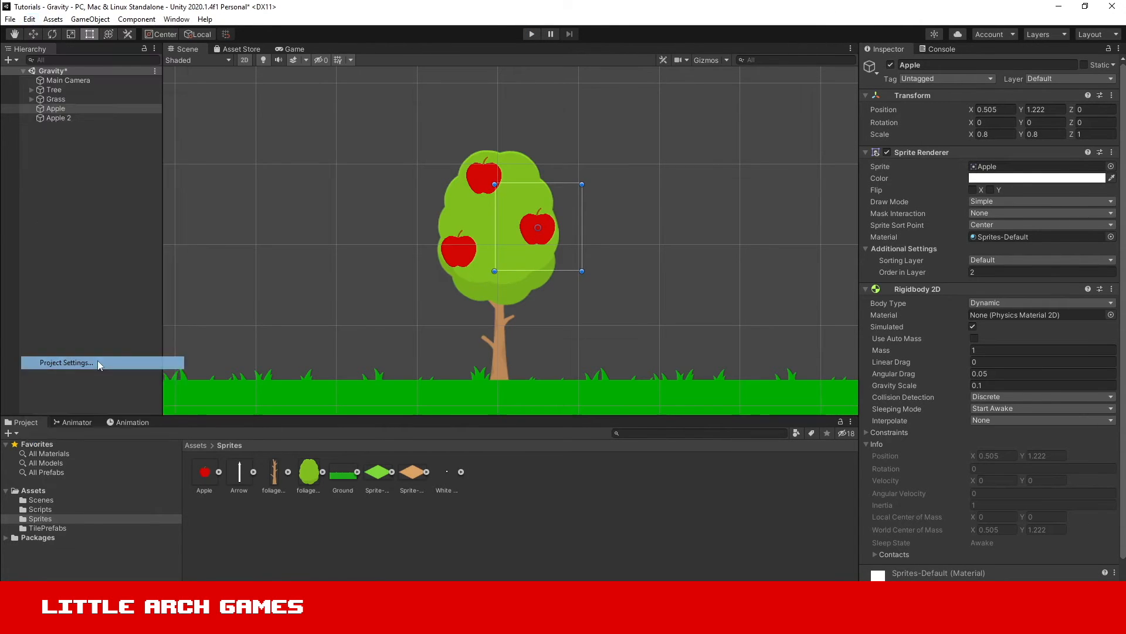
{"action": "left_click", "coordinate": [65, 363]}
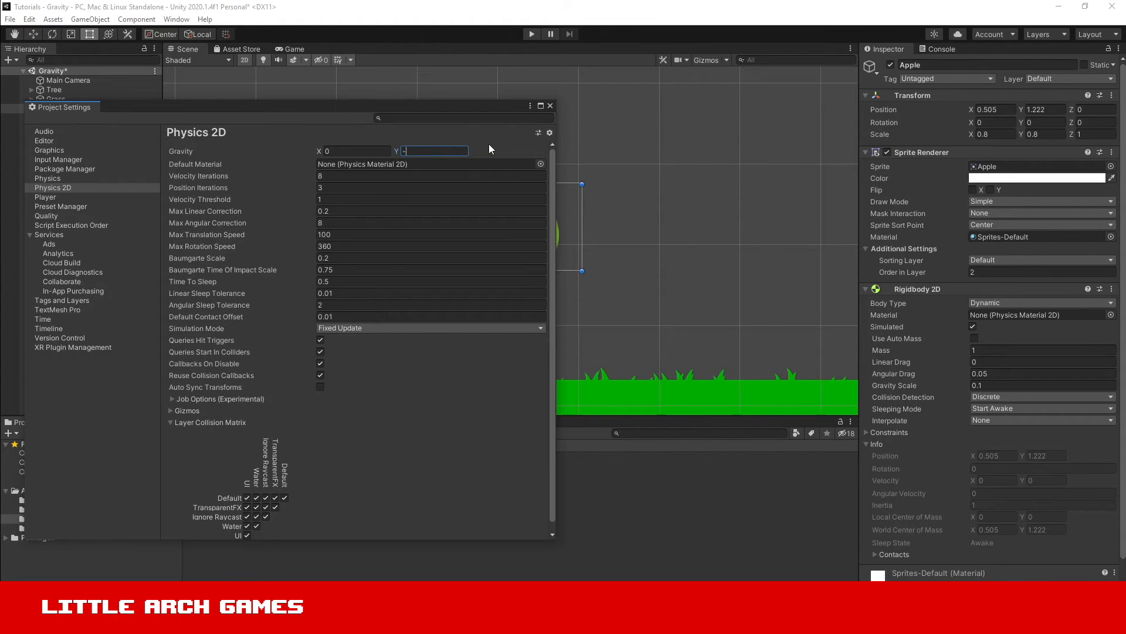
{"action": "type", "text": "-10"}
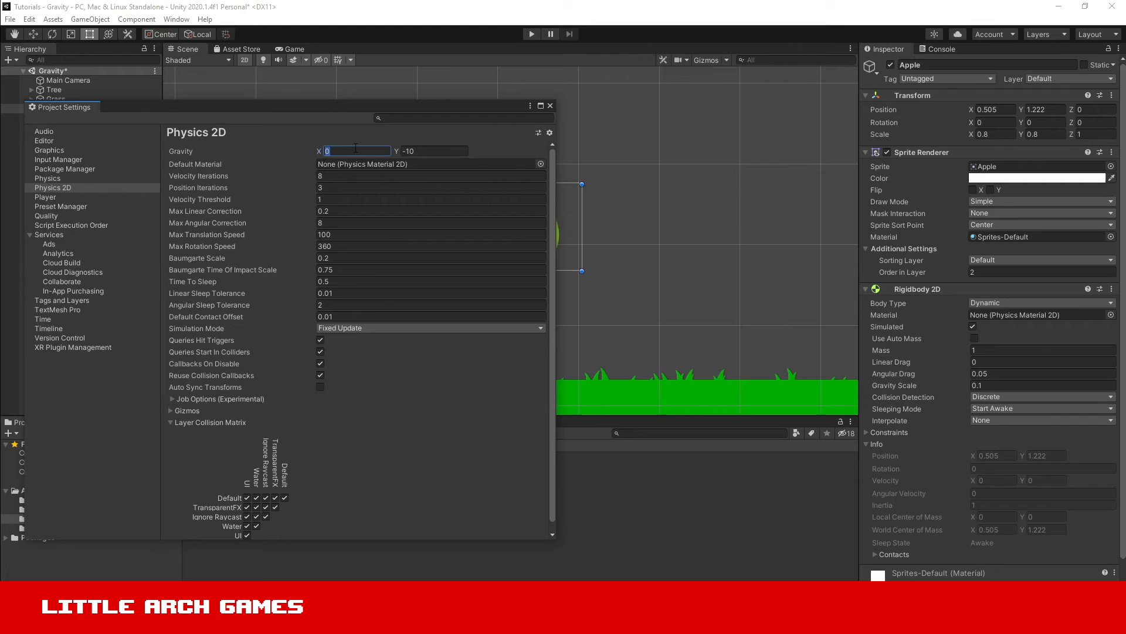
{"action": "type", "text": "5"}
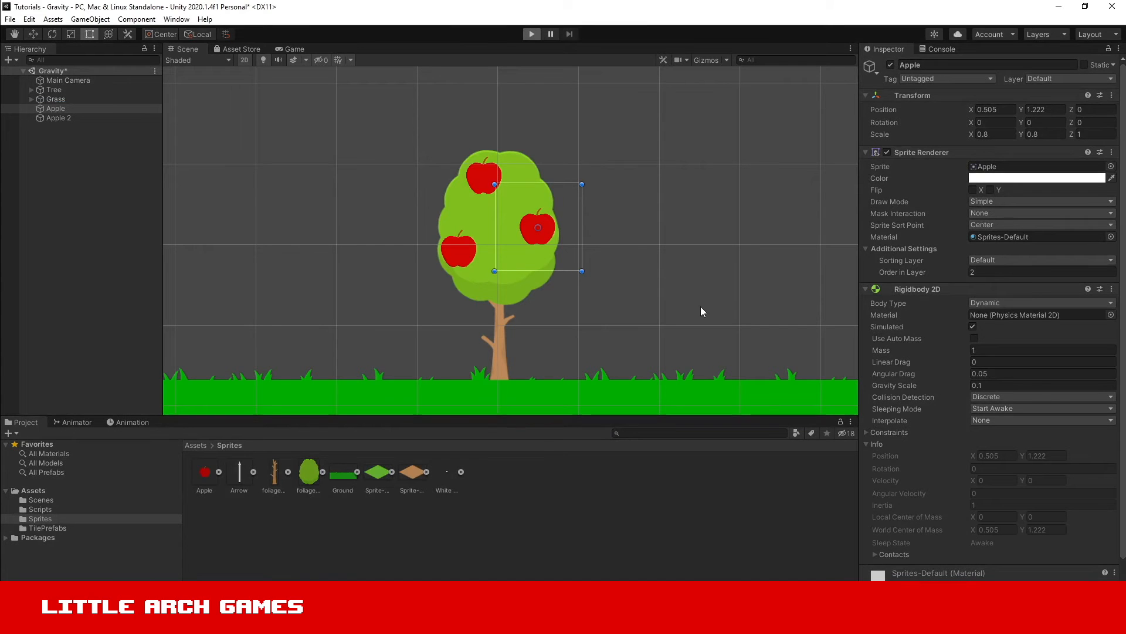
{"action": "left_click", "coordinate": [530, 34]}
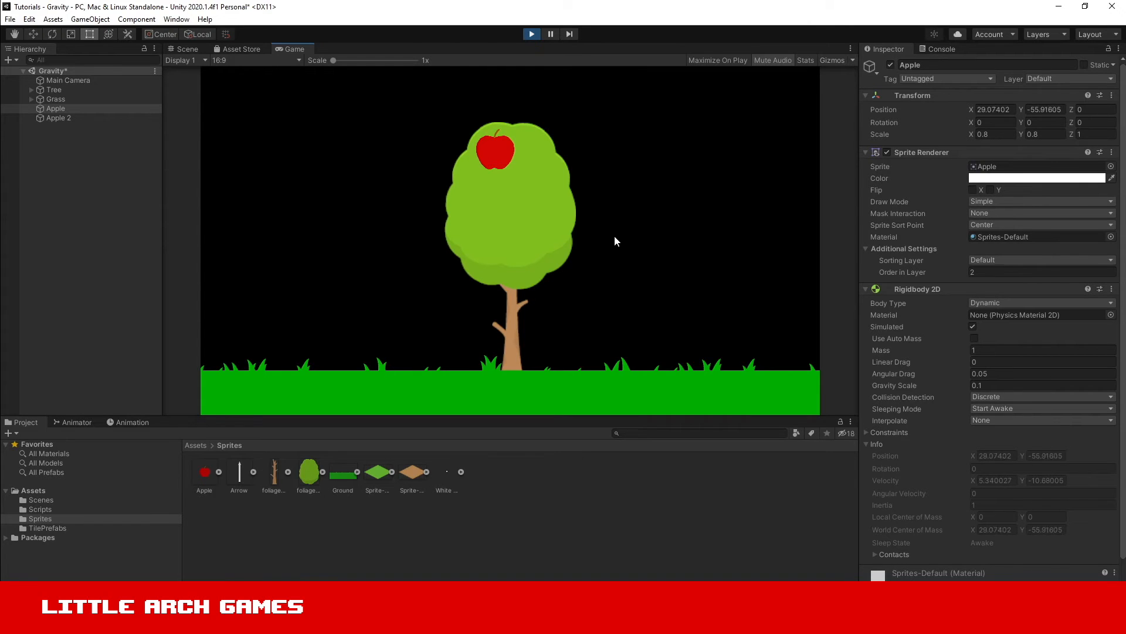
Restore gravity to X 0, Y -9.81, close settings and test-run the straight drop
{"action": "left_click", "coordinate": [551, 34]}
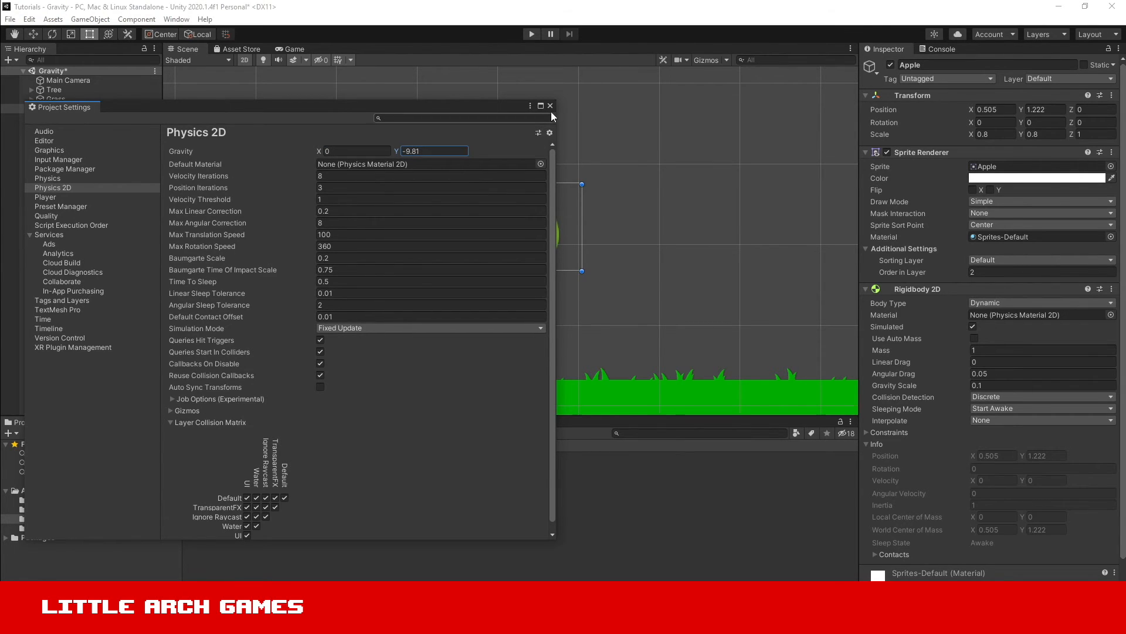
{"action": "left_click", "coordinate": [550, 105]}
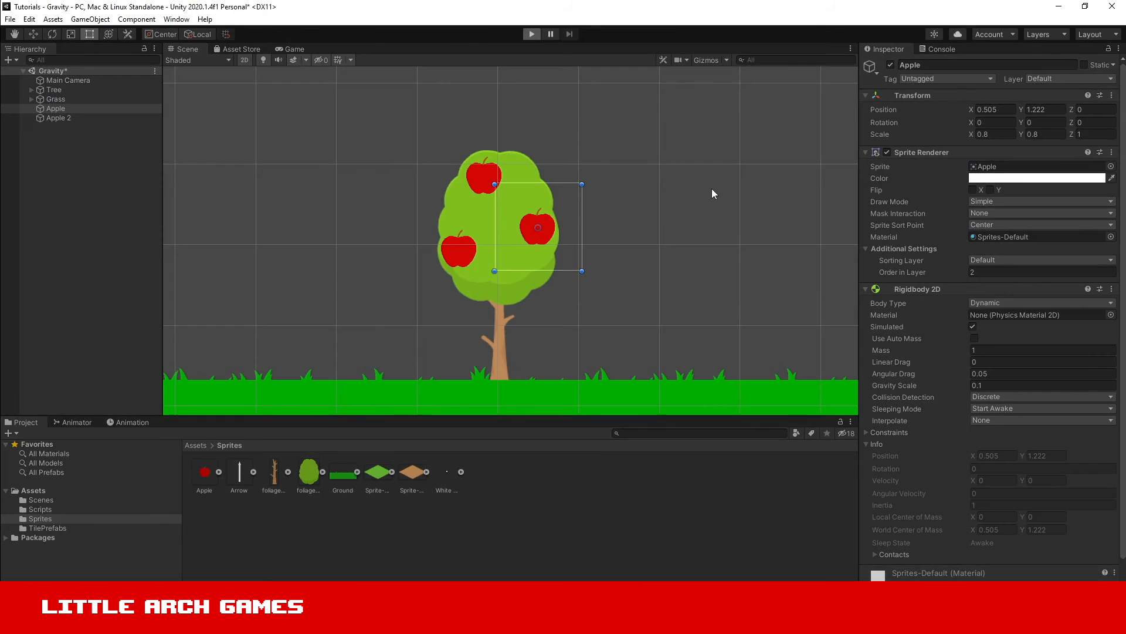
{"action": "left_click", "coordinate": [530, 34]}
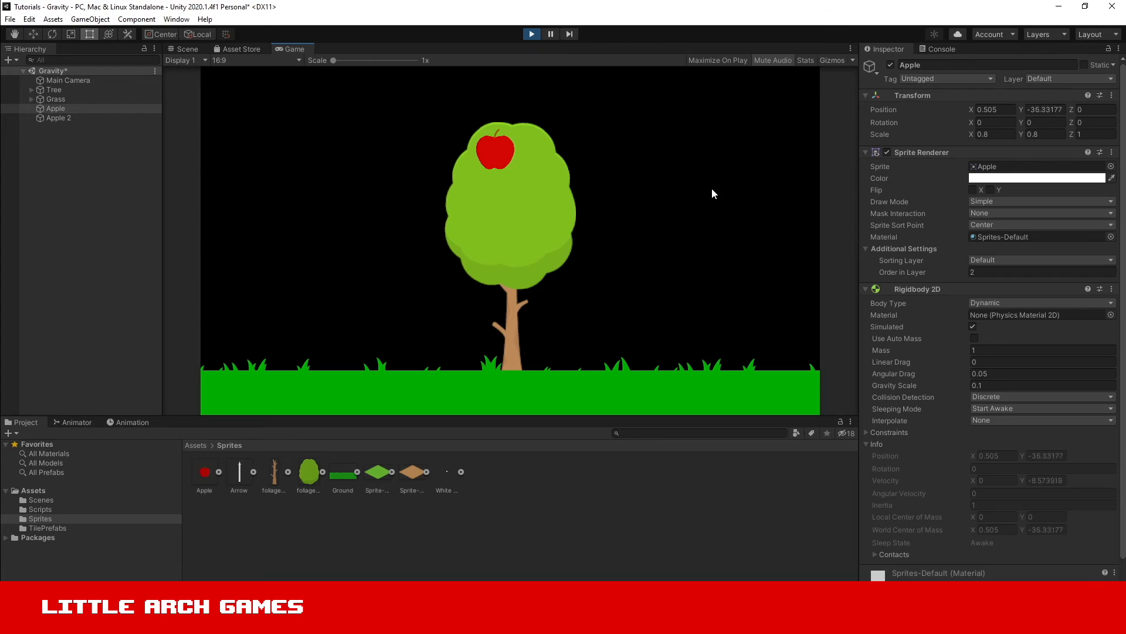
{"action": "mouse_move", "coordinate": [660, 23]}
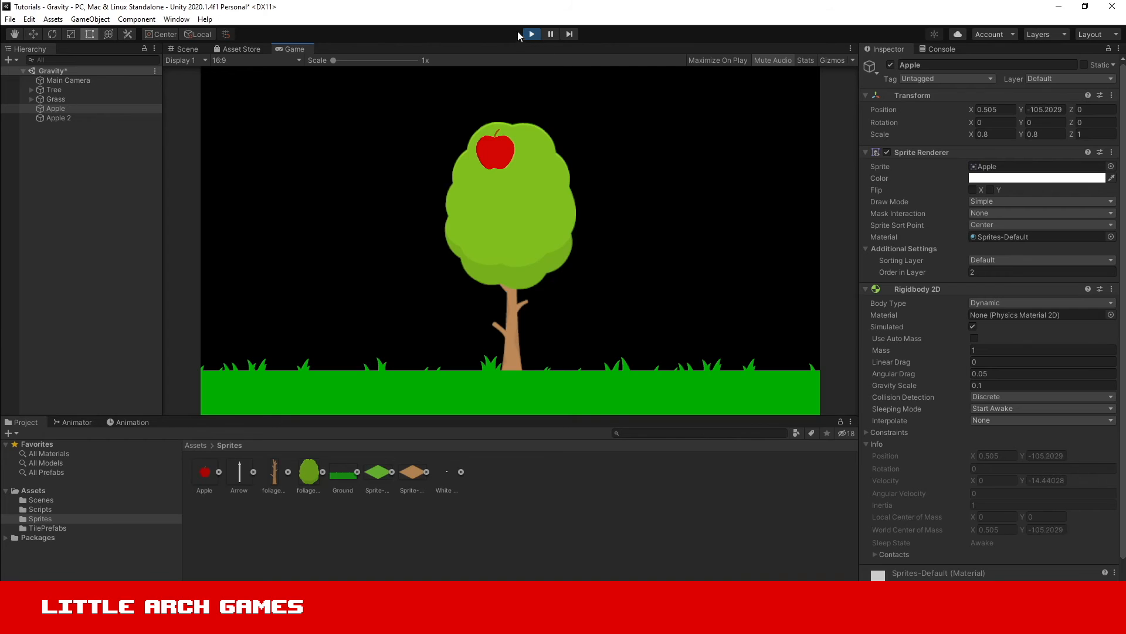
{"action": "left_click", "coordinate": [530, 34]}
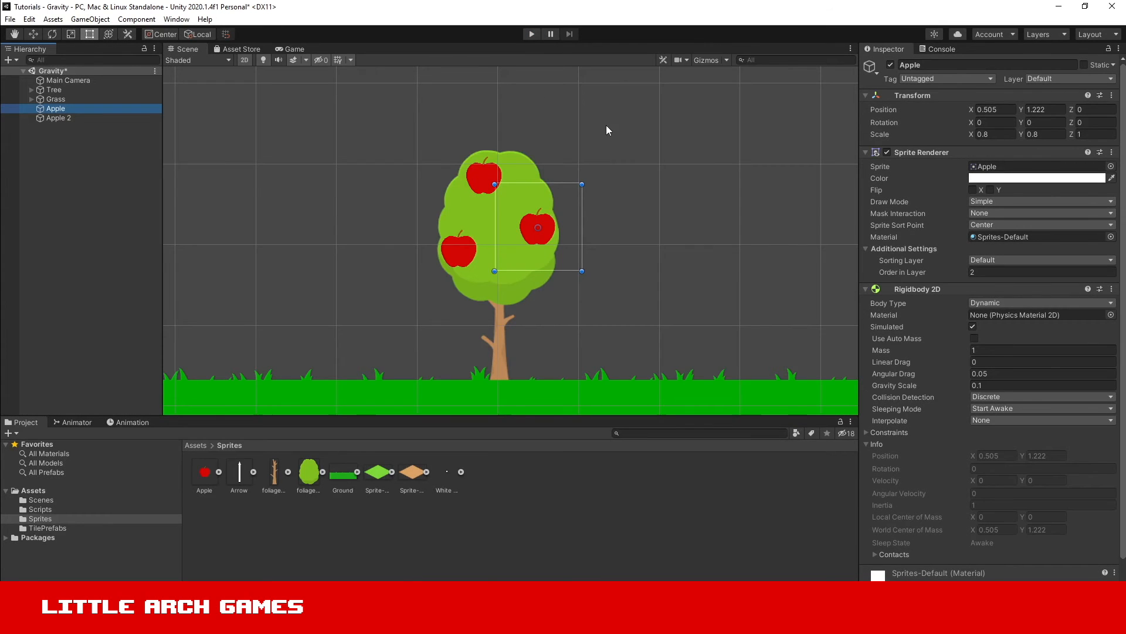
{"action": "mouse_move", "coordinate": [633, 273]}
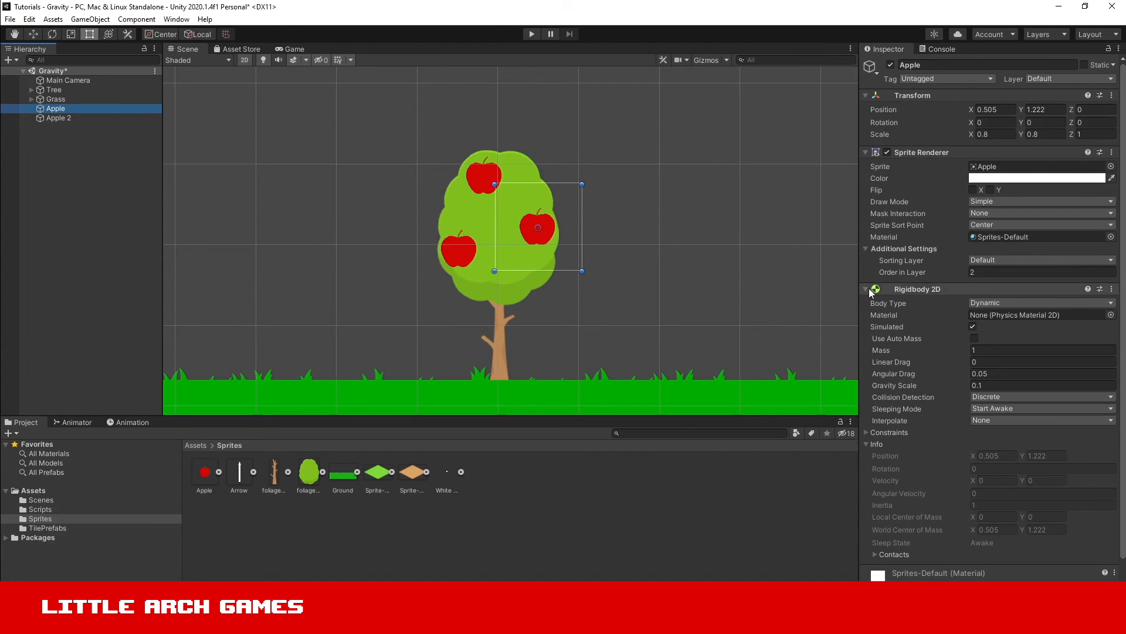
Inspect the Grass's existing Box Collider 2D, then return to the Apple object
{"action": "left_click", "coordinate": [865, 289]}
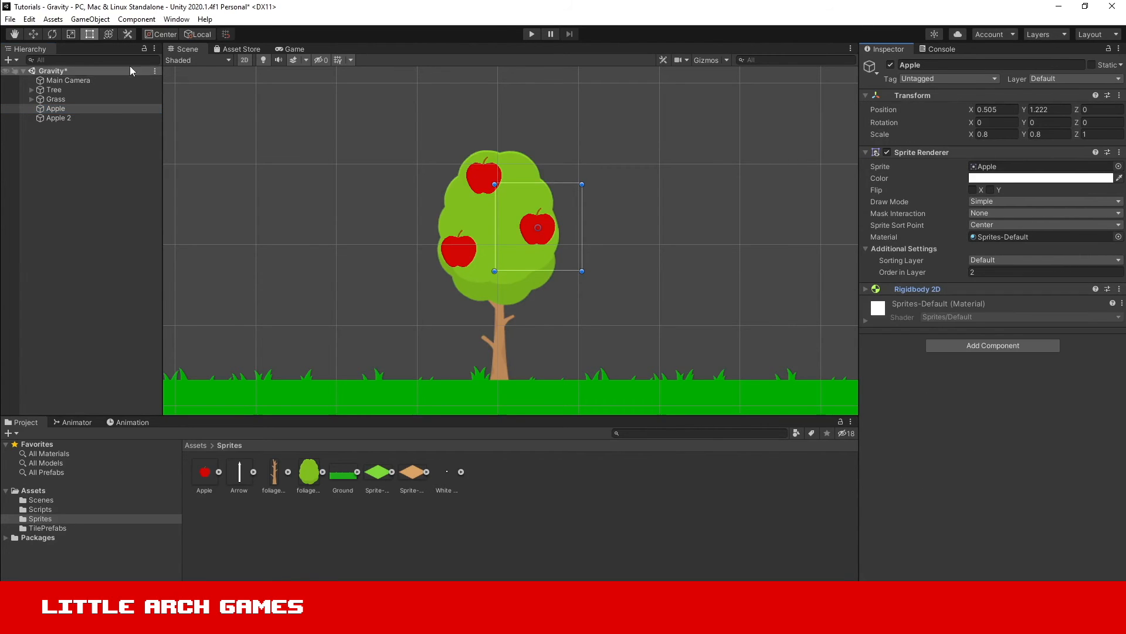
{"action": "mouse_move", "coordinate": [82, 104]}
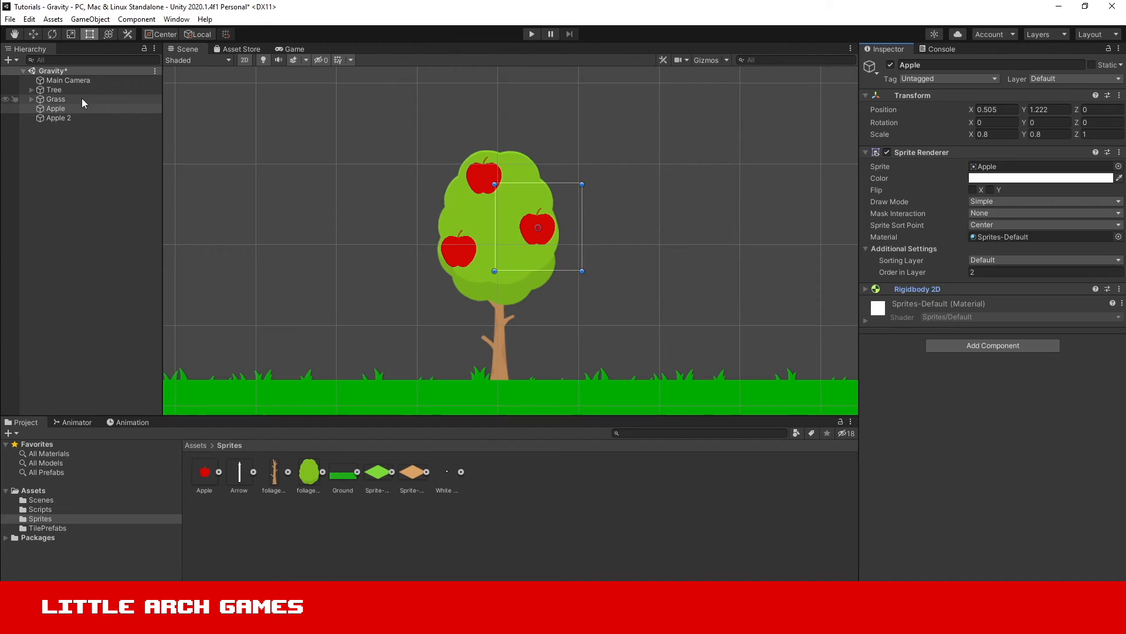
{"action": "left_click", "coordinate": [57, 99]}
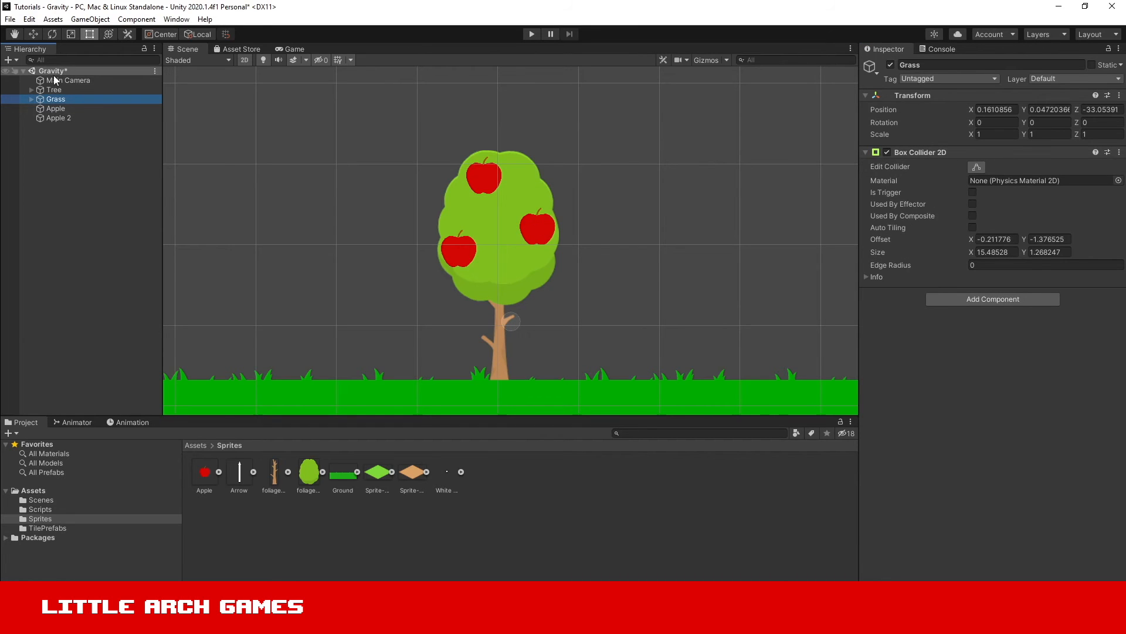
{"action": "left_click", "coordinate": [55, 108]}
{"action": "type", "text": "circ"}
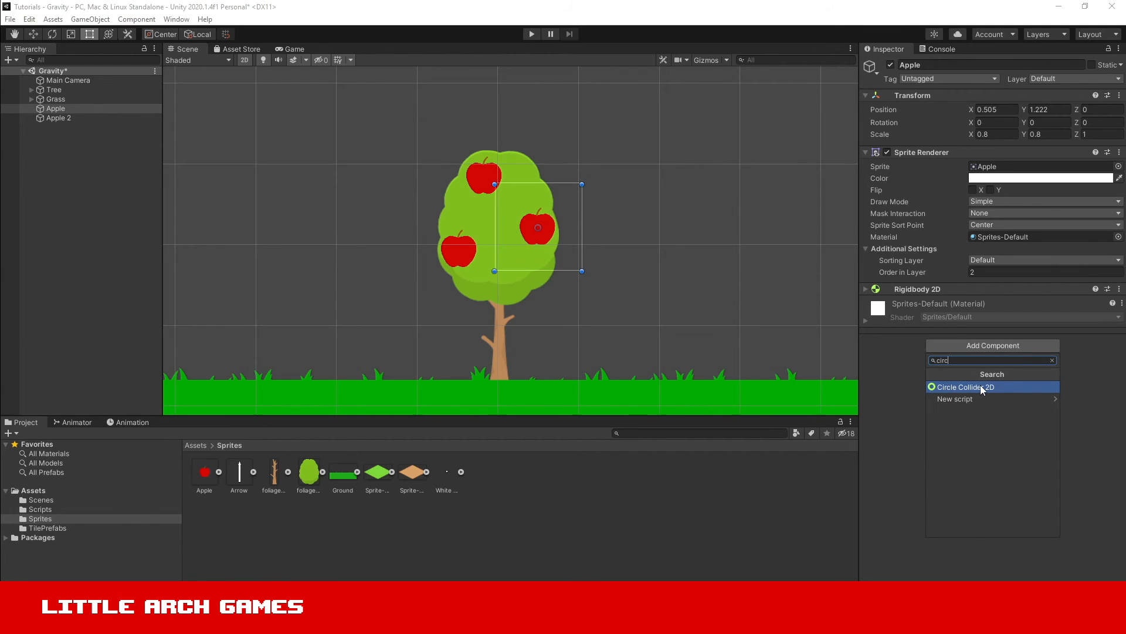
{"action": "mouse_move", "coordinate": [1020, 395]}
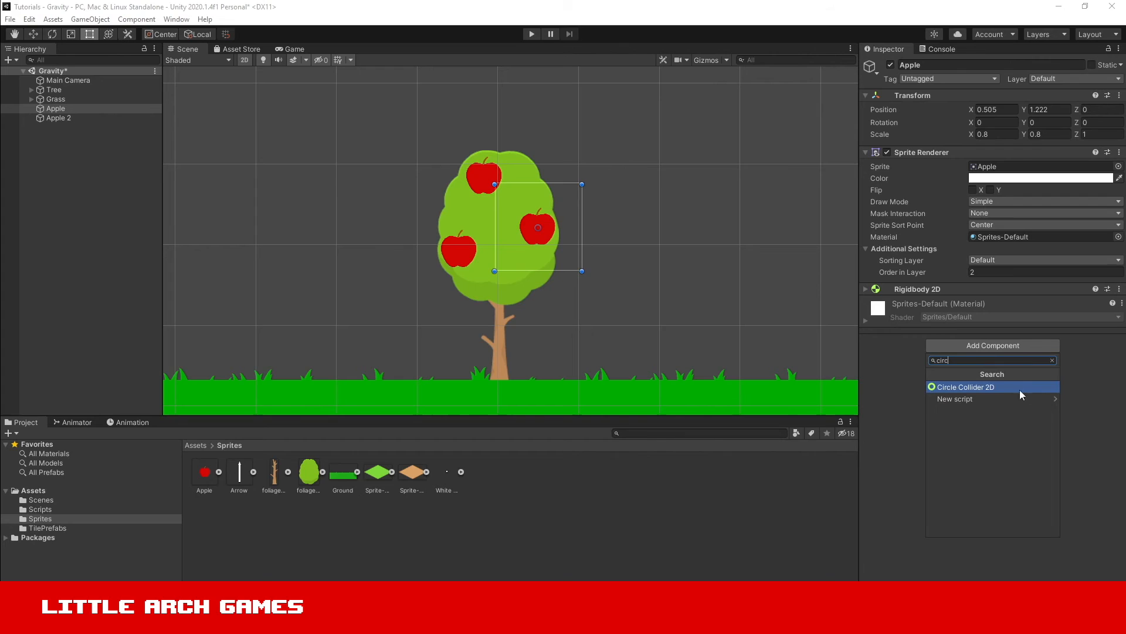
Add a Circle Collider 2D to Apple and resize it to fit the fruit
{"action": "left_click", "coordinate": [966, 386]}
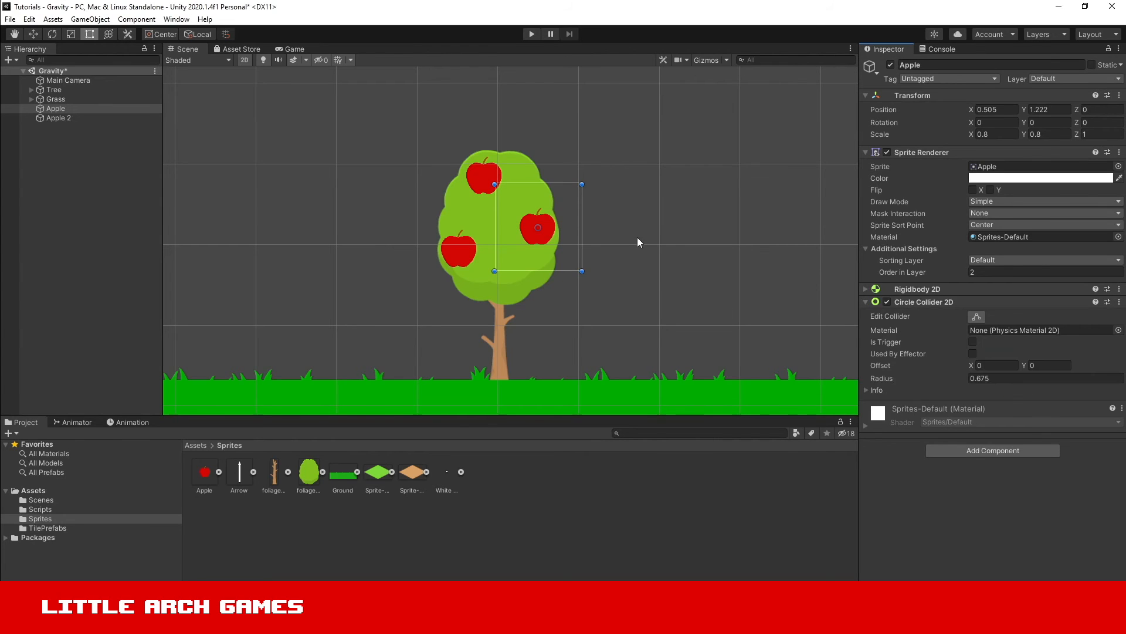
{"action": "scroll", "scroll_direction": "up", "scroll_amount": 3}
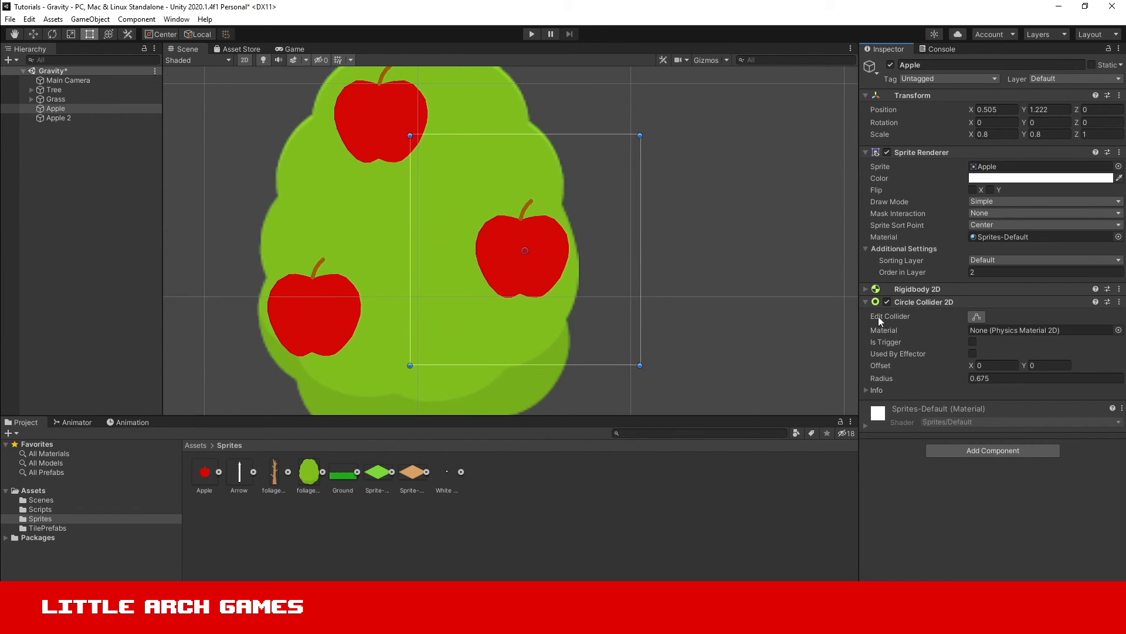
{"action": "left_click", "coordinate": [976, 315]}
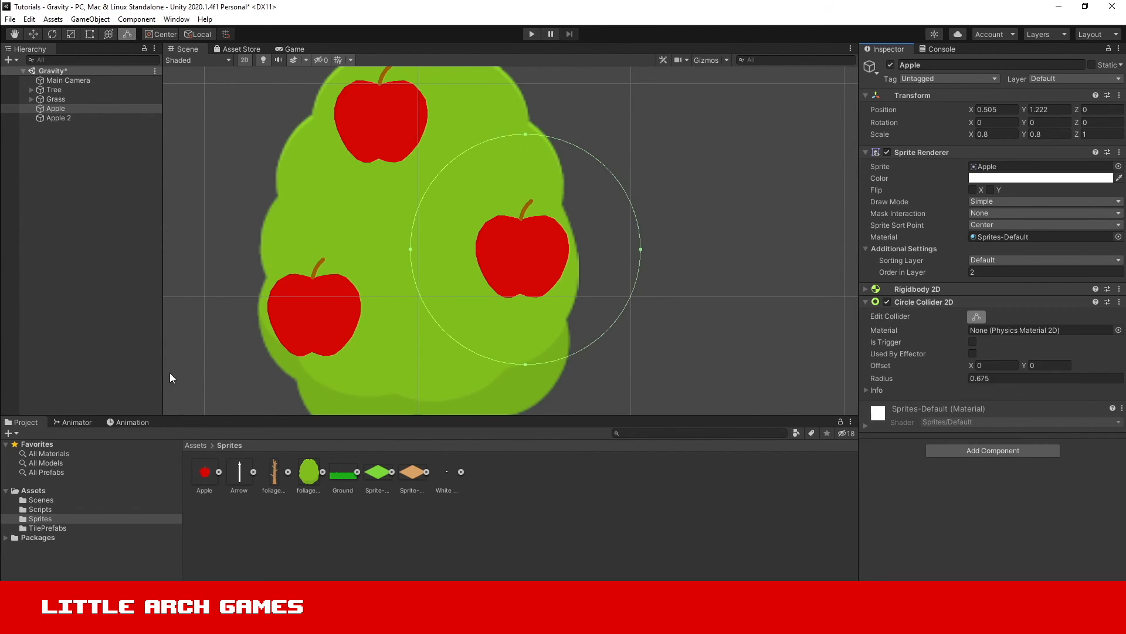
{"action": "mouse_move", "coordinate": [464, 131]}
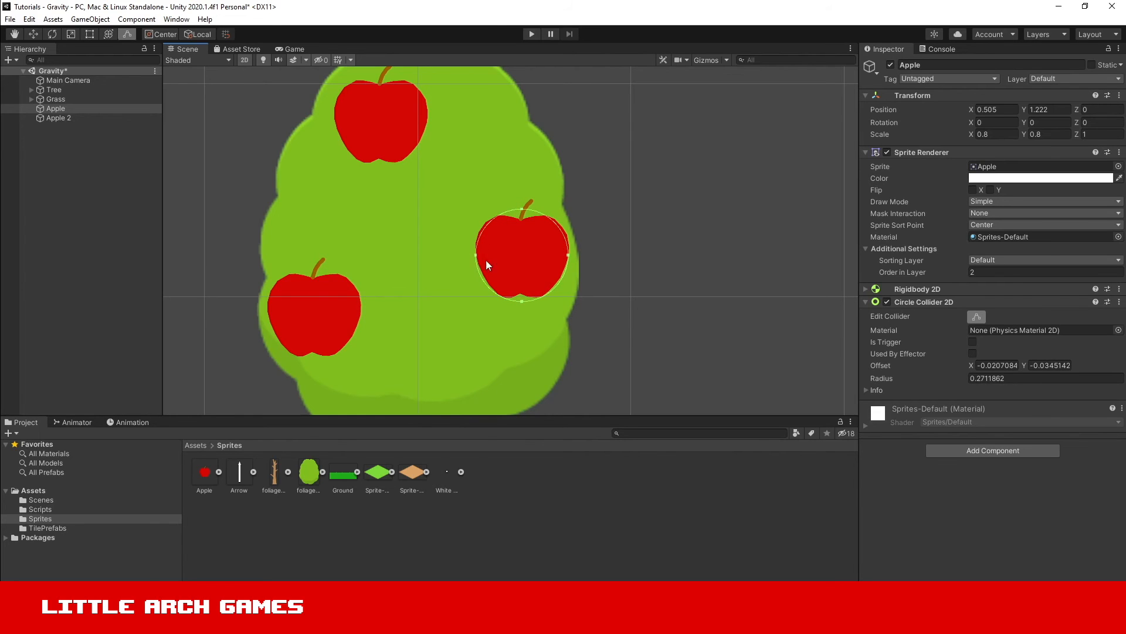
{"action": "scroll", "scroll_direction": "down", "scroll_amount": 3}
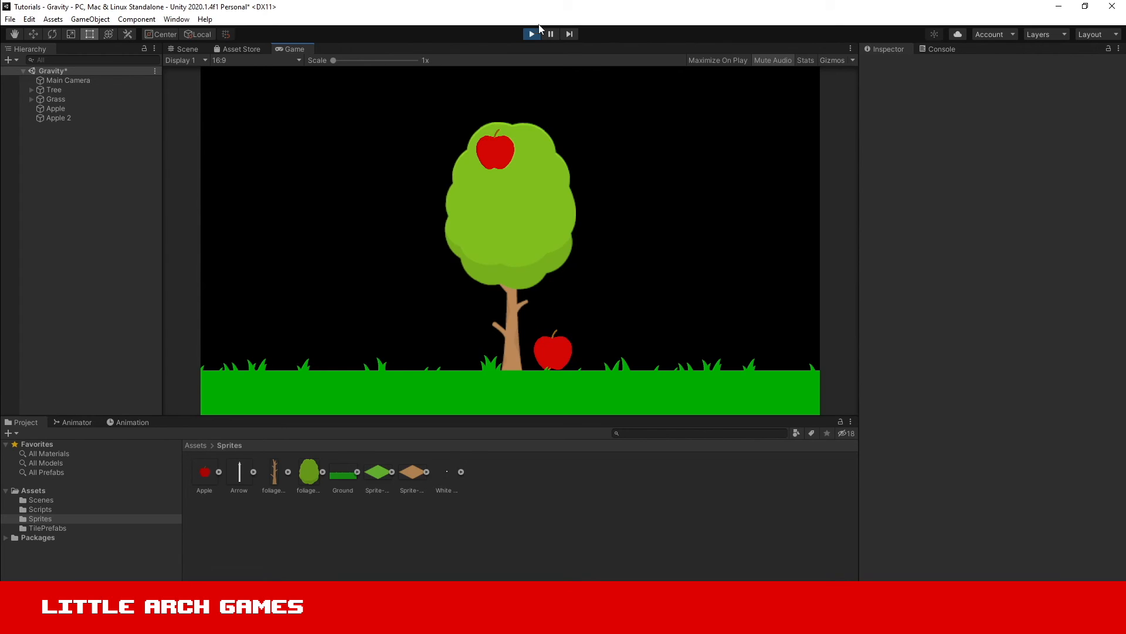
Add a fitted Circle Collider 2D to Apple 2
{"action": "left_click", "coordinate": [186, 49]}
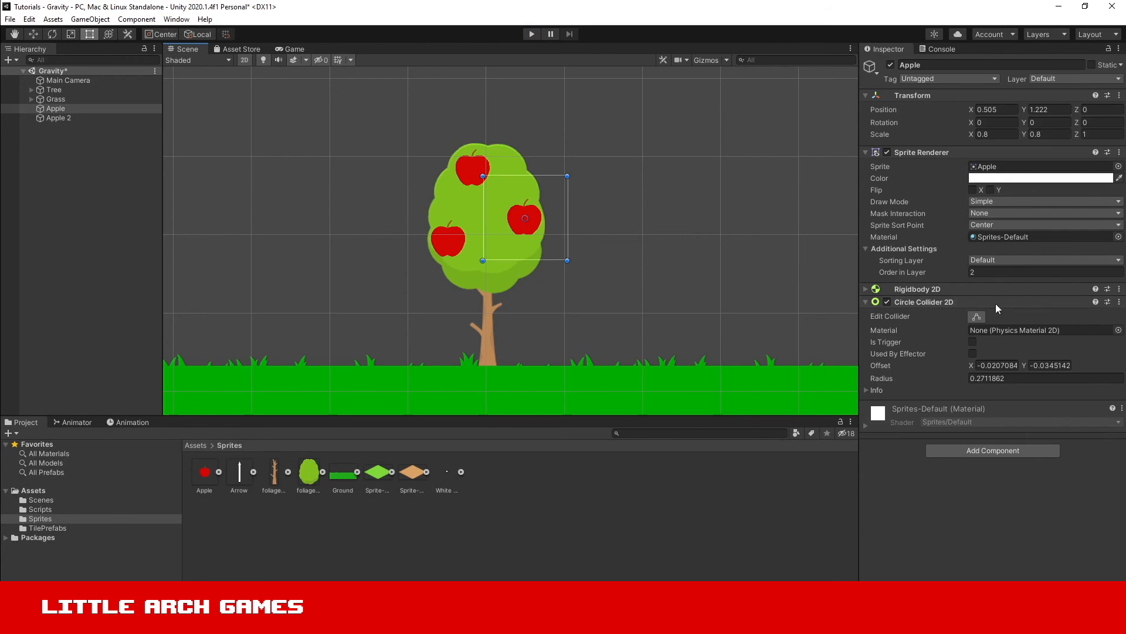
{"action": "left_click", "coordinate": [57, 98]}
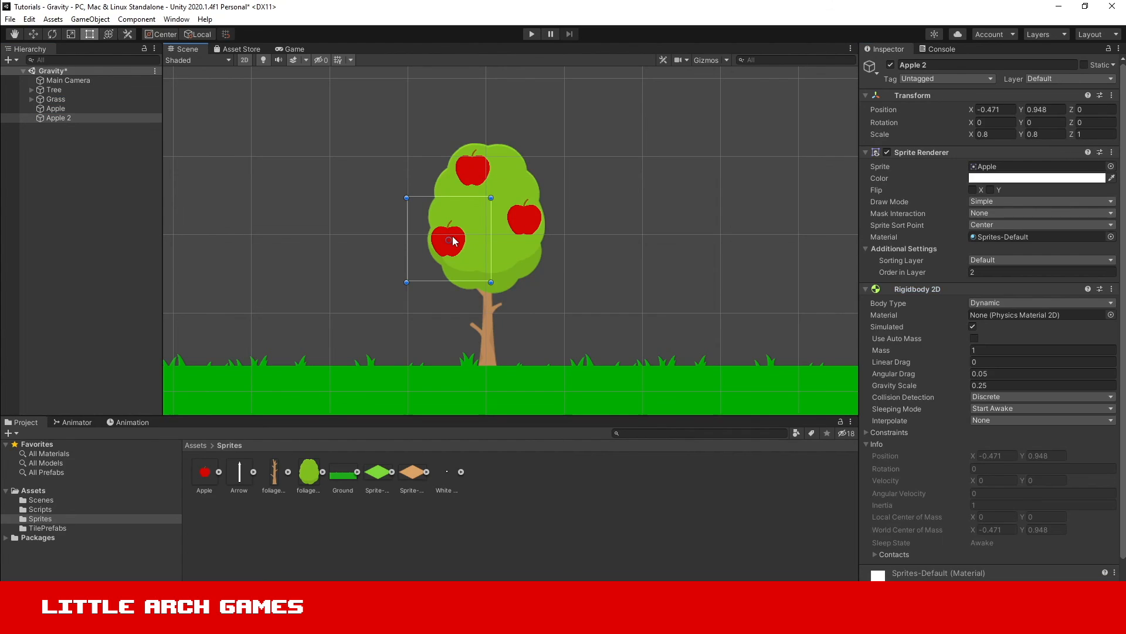
{"action": "mouse_move", "coordinate": [501, 240]}
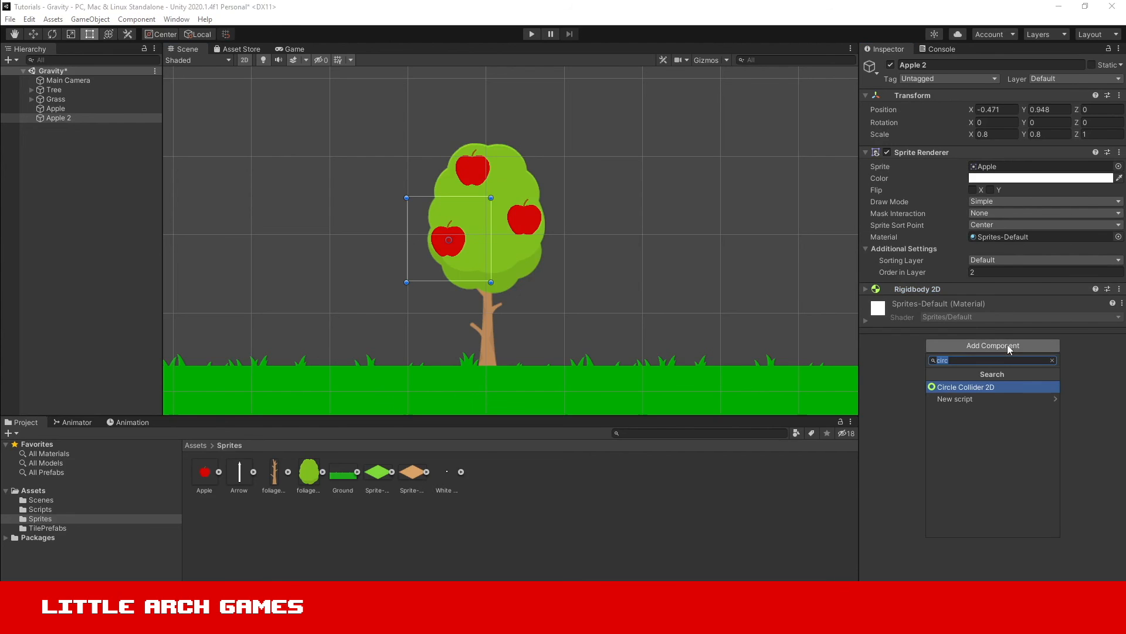
{"action": "left_click", "coordinate": [965, 386]}
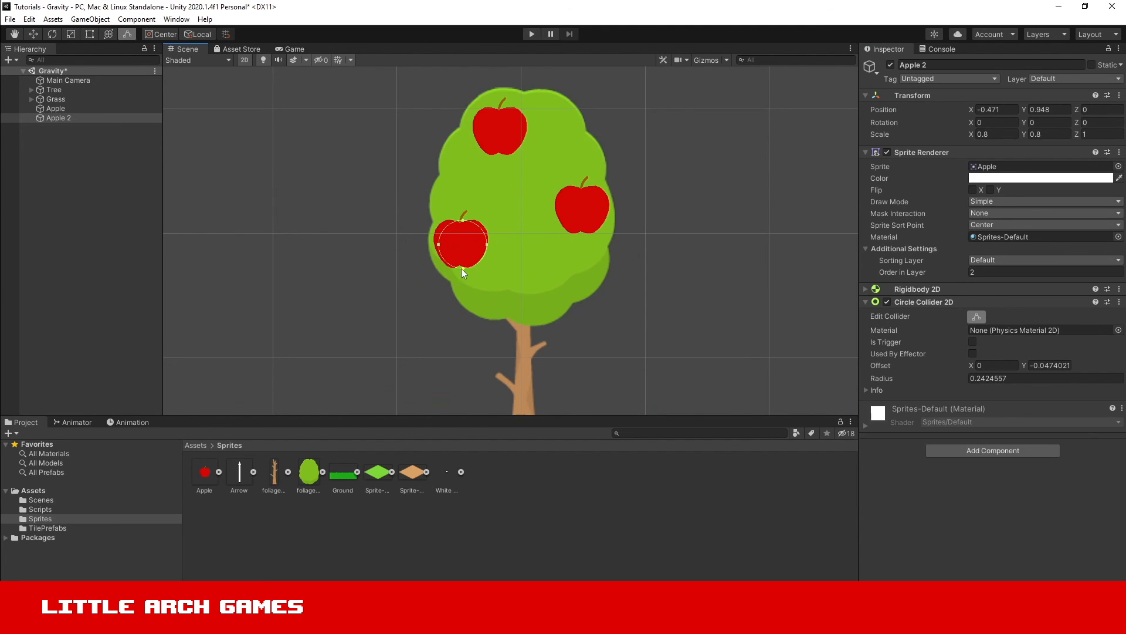
{"action": "scroll", "scroll_direction": "down", "scroll_amount": 3}
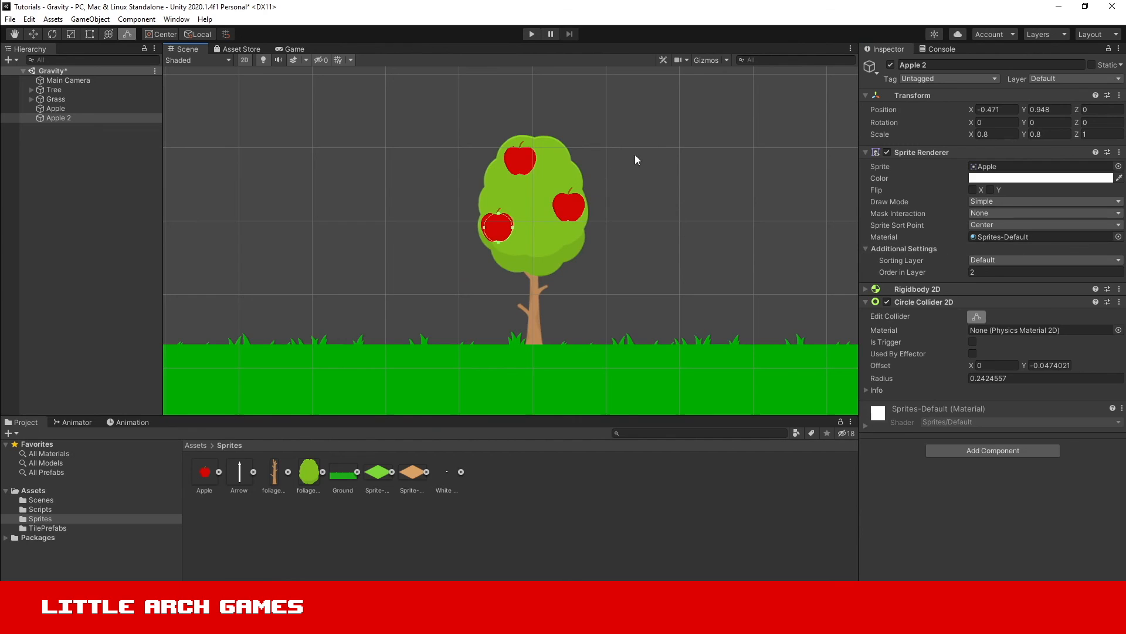
{"action": "mouse_move", "coordinate": [649, 248]}
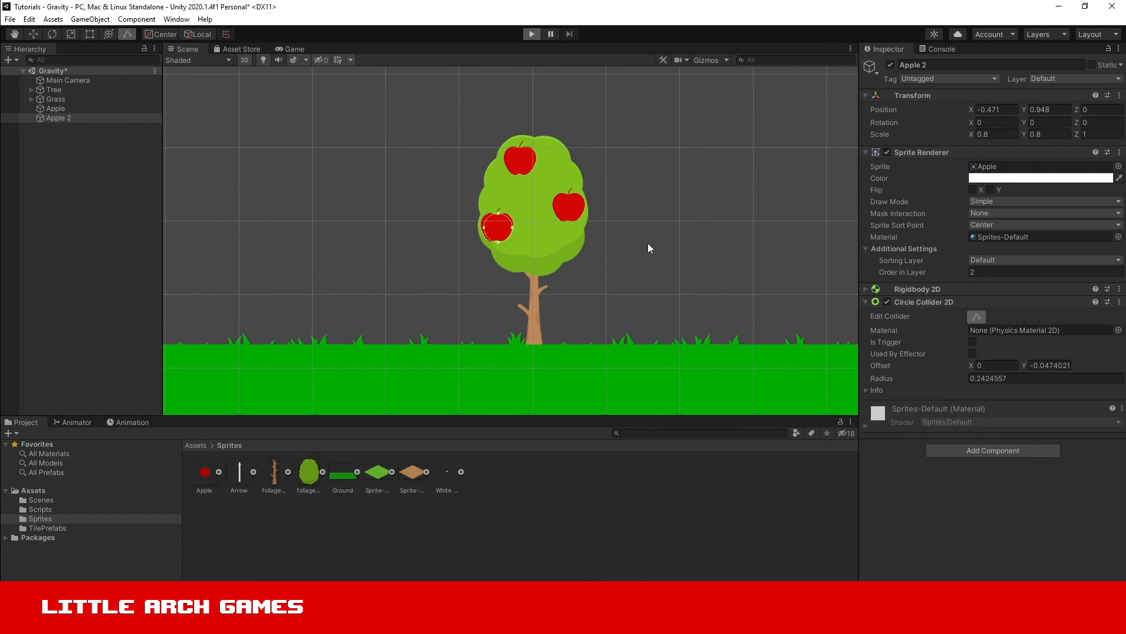
Test-run the scene so both apples land on the grass, then stop
{"action": "left_click", "coordinate": [531, 35]}
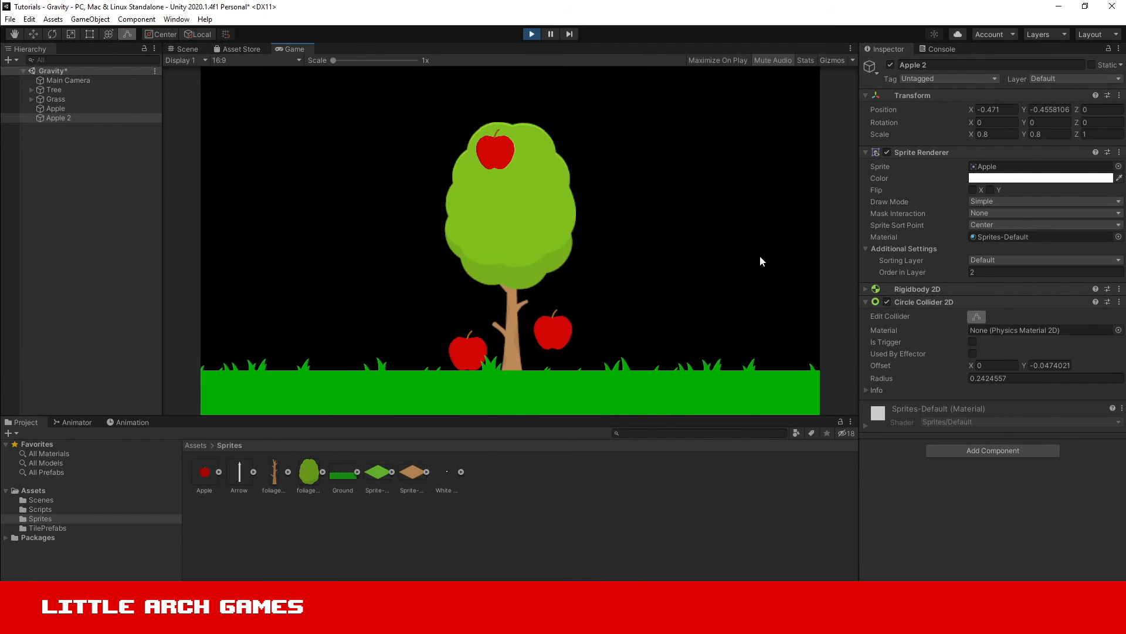
{"action": "left_click", "coordinate": [187, 48]}
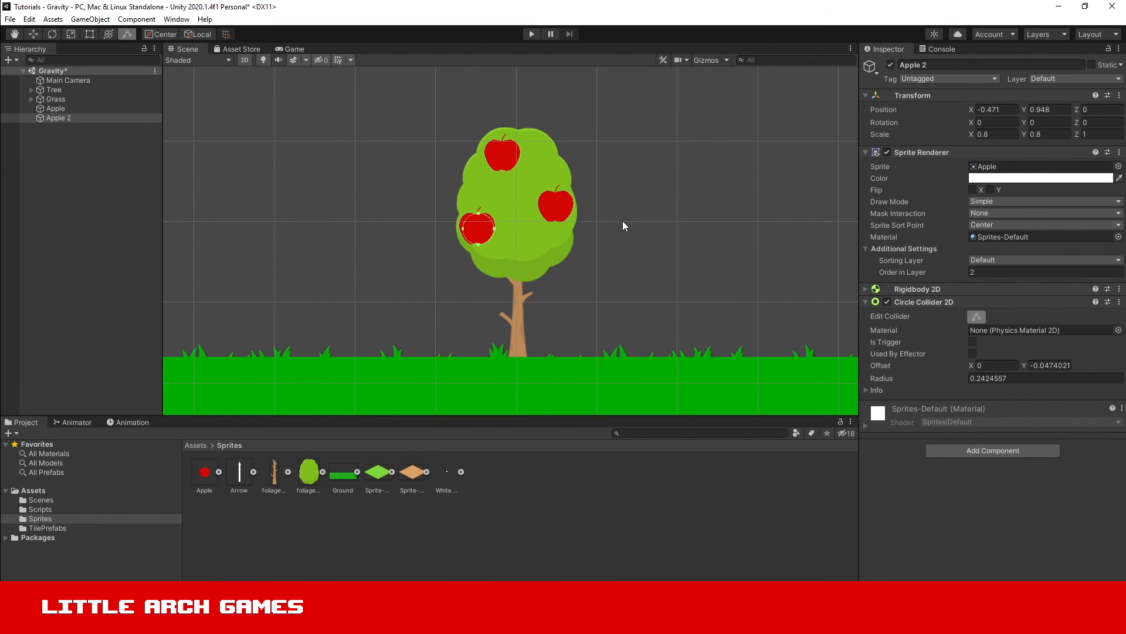
Expand Apple 2's Rigidbody 2D and keep its Body Type on Dynamic
{"action": "left_click", "coordinate": [864, 289]}
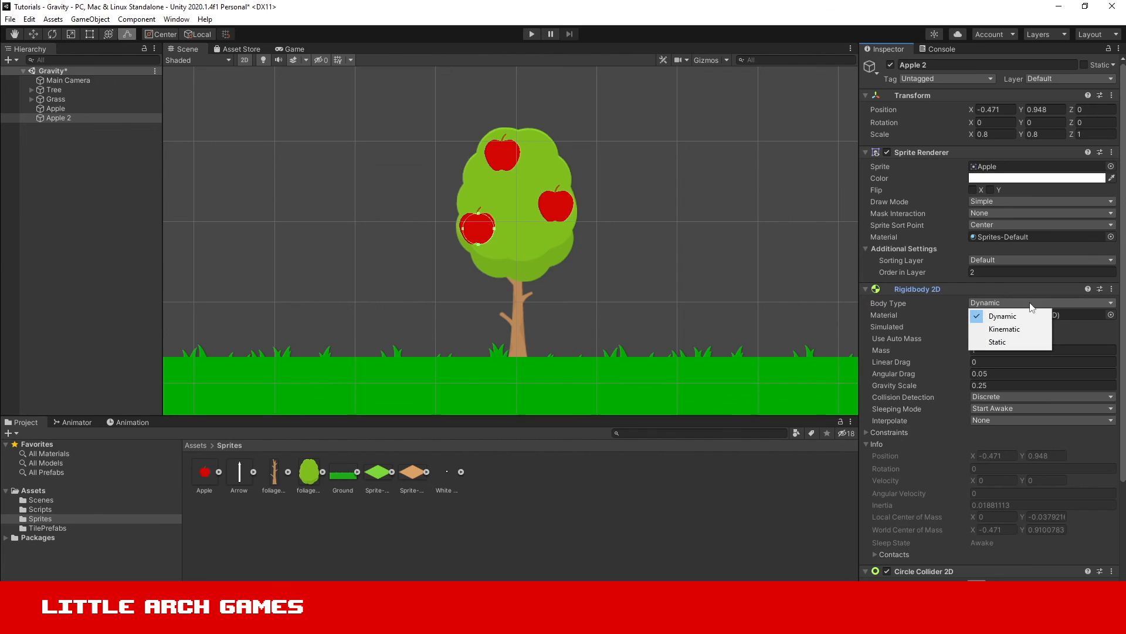
{"action": "mouse_move", "coordinate": [1005, 328]}
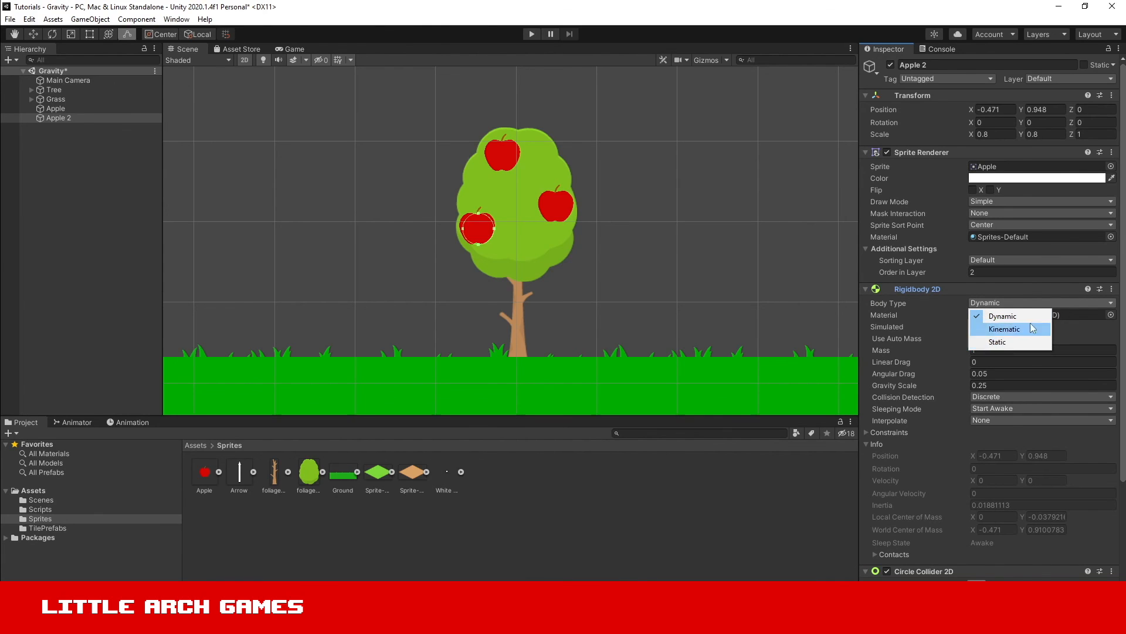
{"action": "left_click", "coordinate": [1002, 315]}
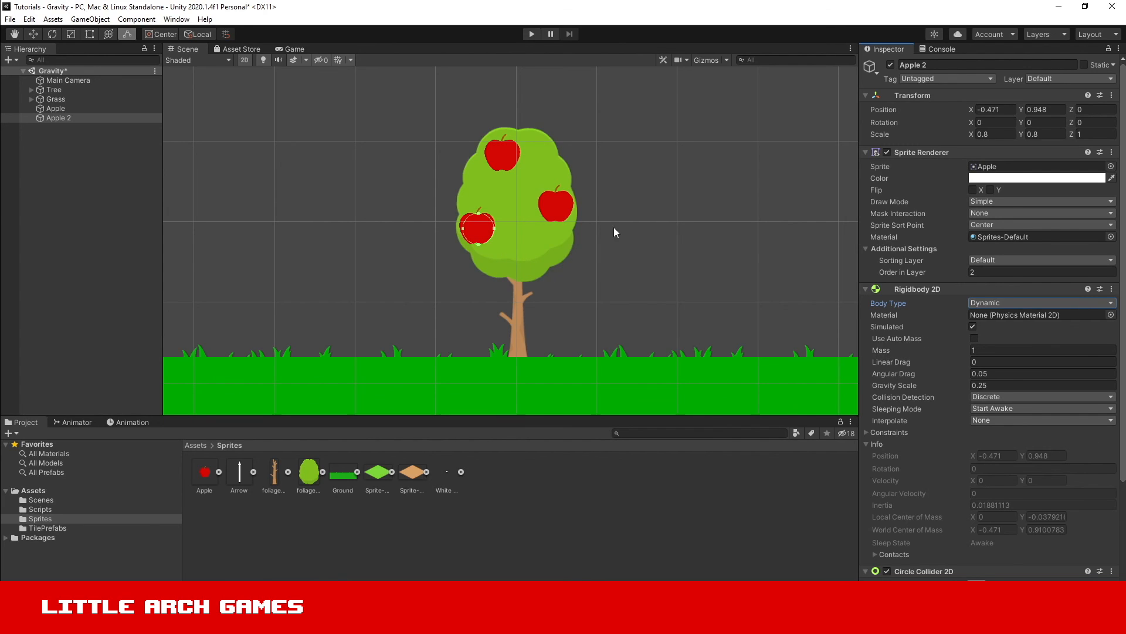
{"action": "mouse_move", "coordinate": [508, 428]}
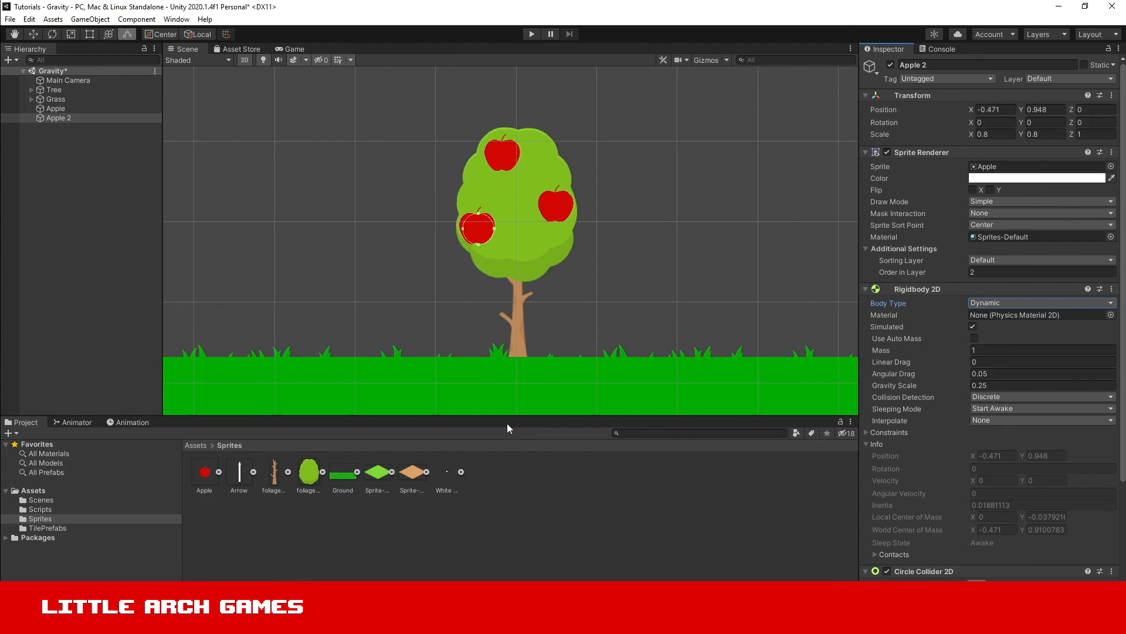